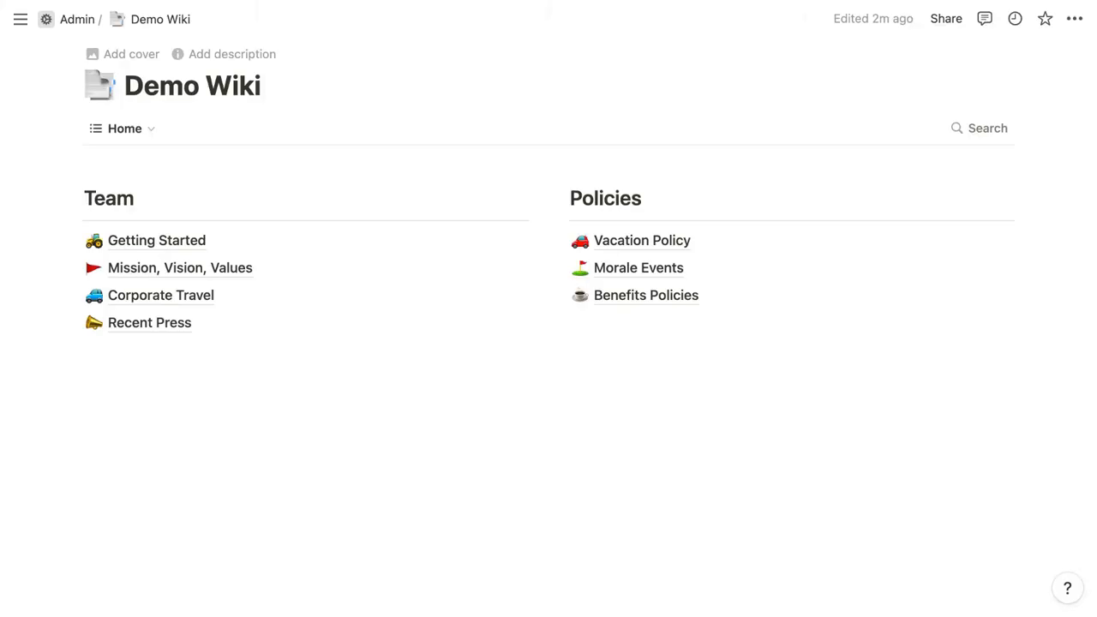
Switch the wiki to its All pages view and show that view's settings
click(123, 129)
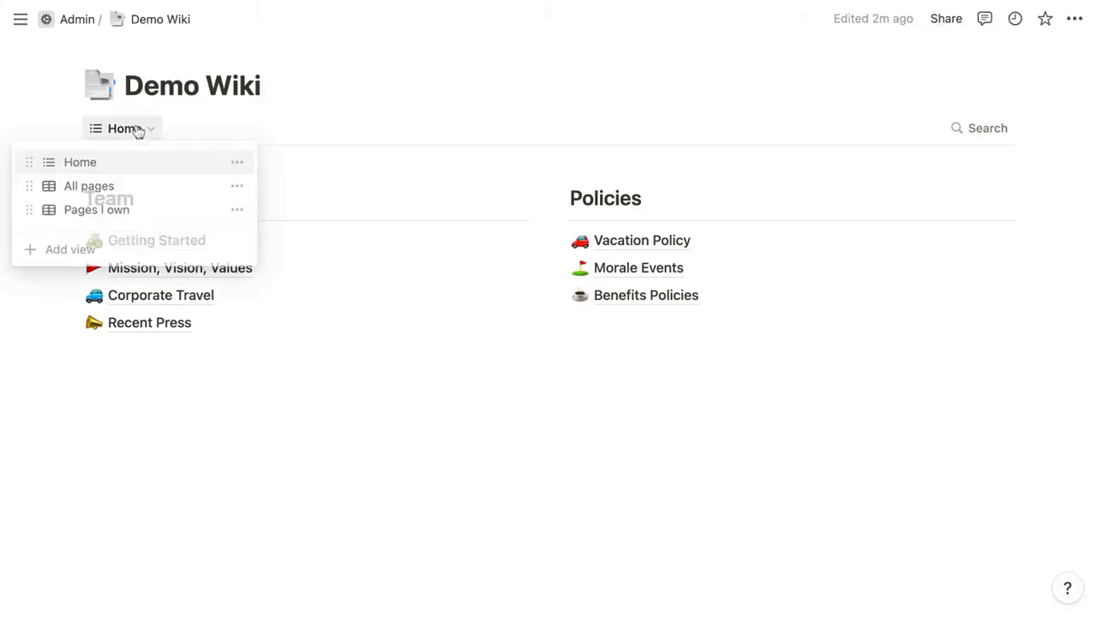
click(90, 185)
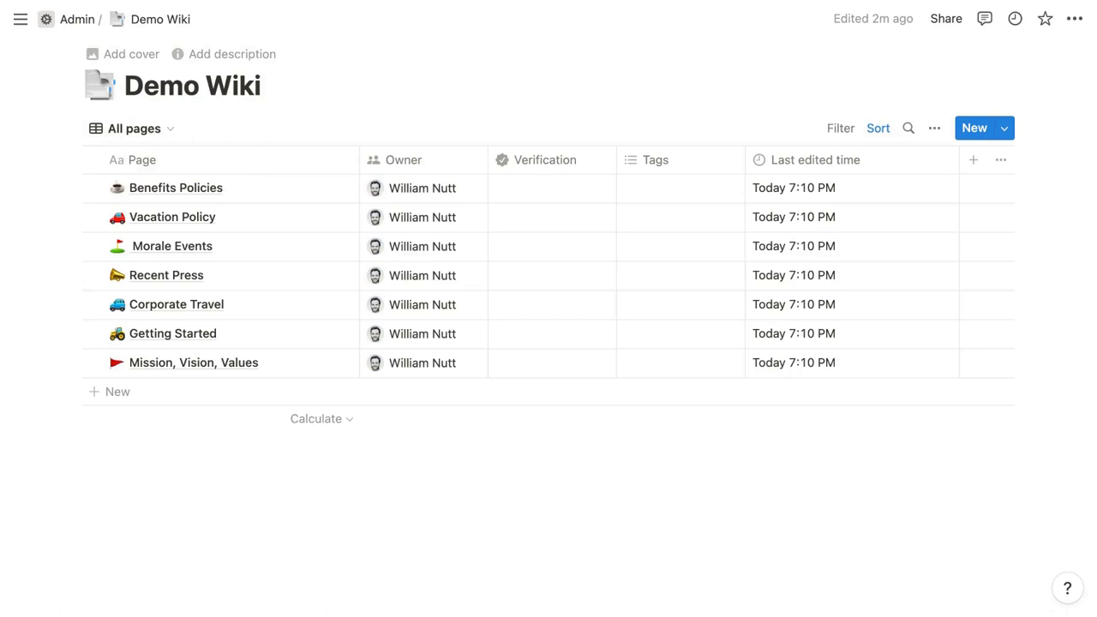
click(934, 127)
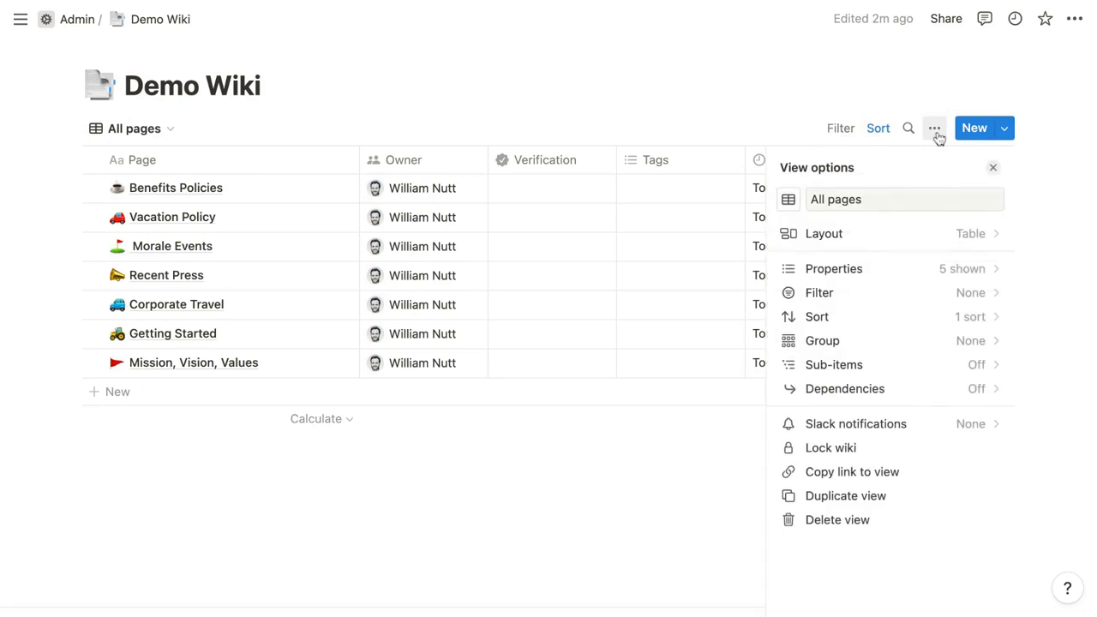
mouse_move(932, 161)
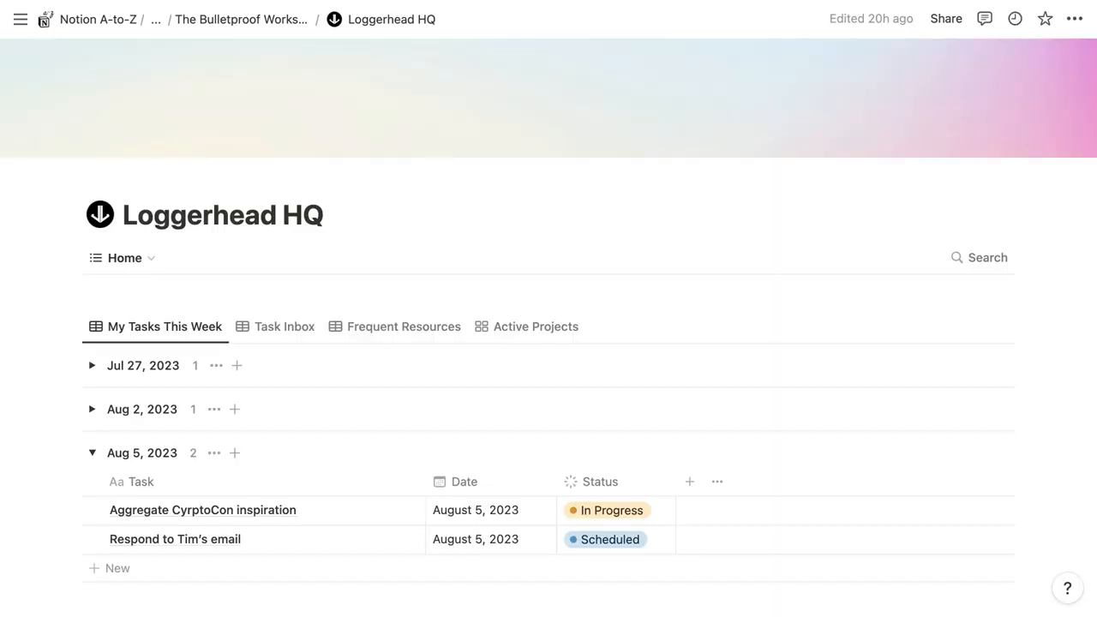
Browse the Wiki Starter page and return to the plain Demo Wiki page
click(404, 325)
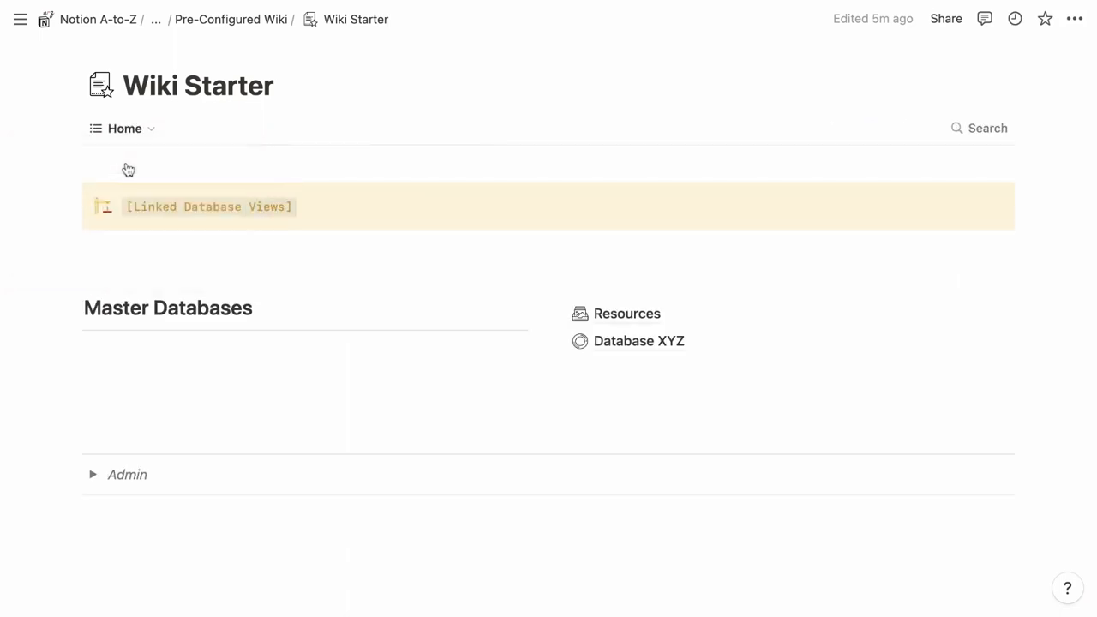
click(628, 312)
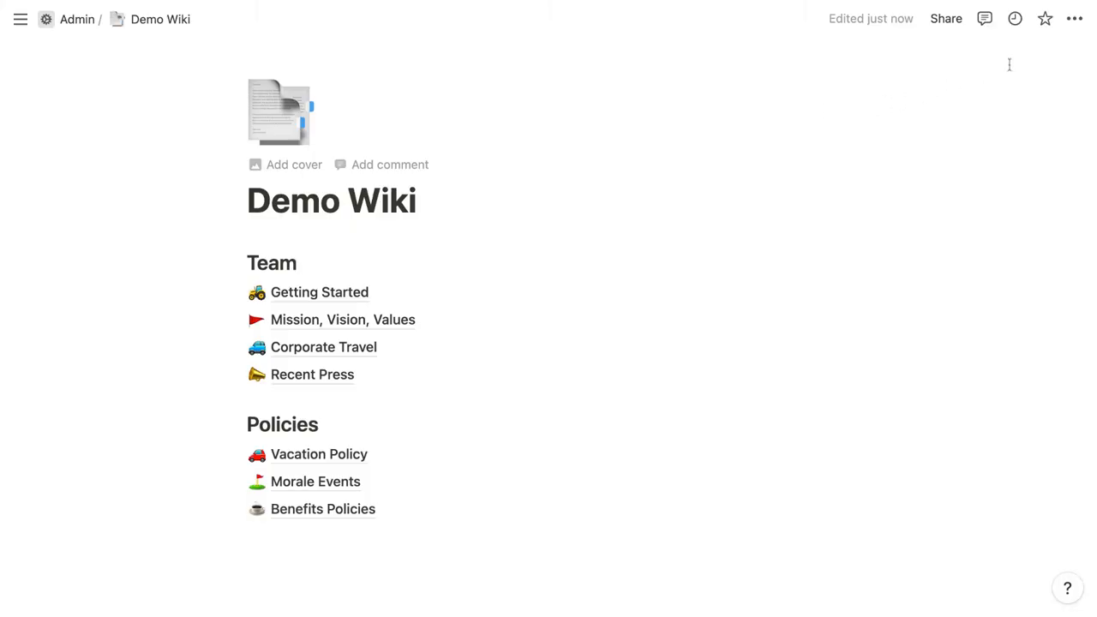
Turn the Demo Wiki page into a wiki from the ••• page menu
click(1072, 17)
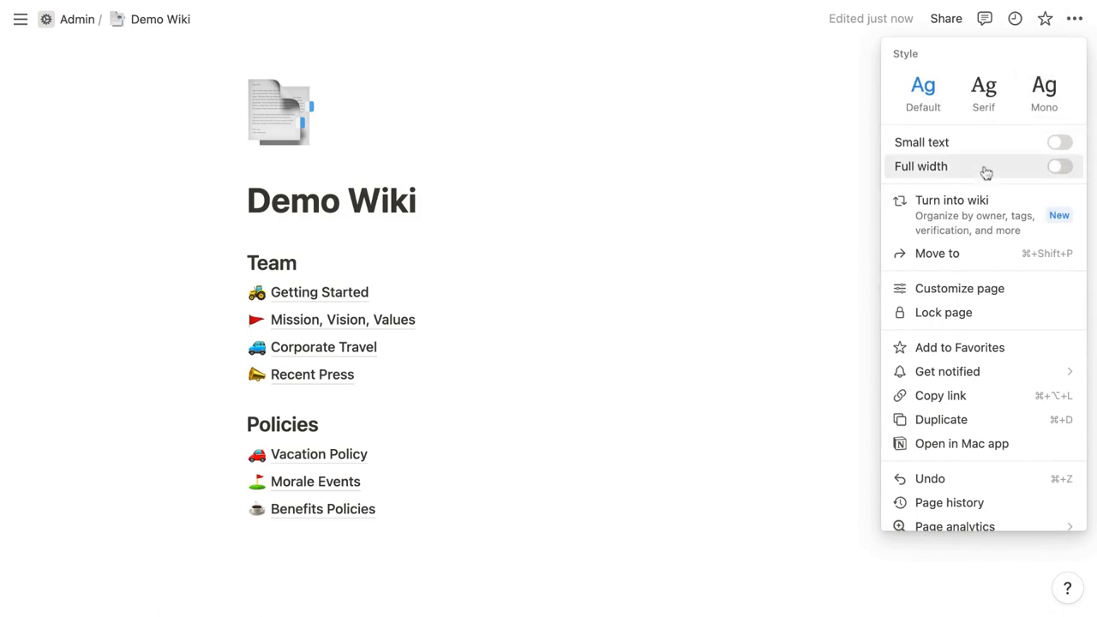
click(951, 198)
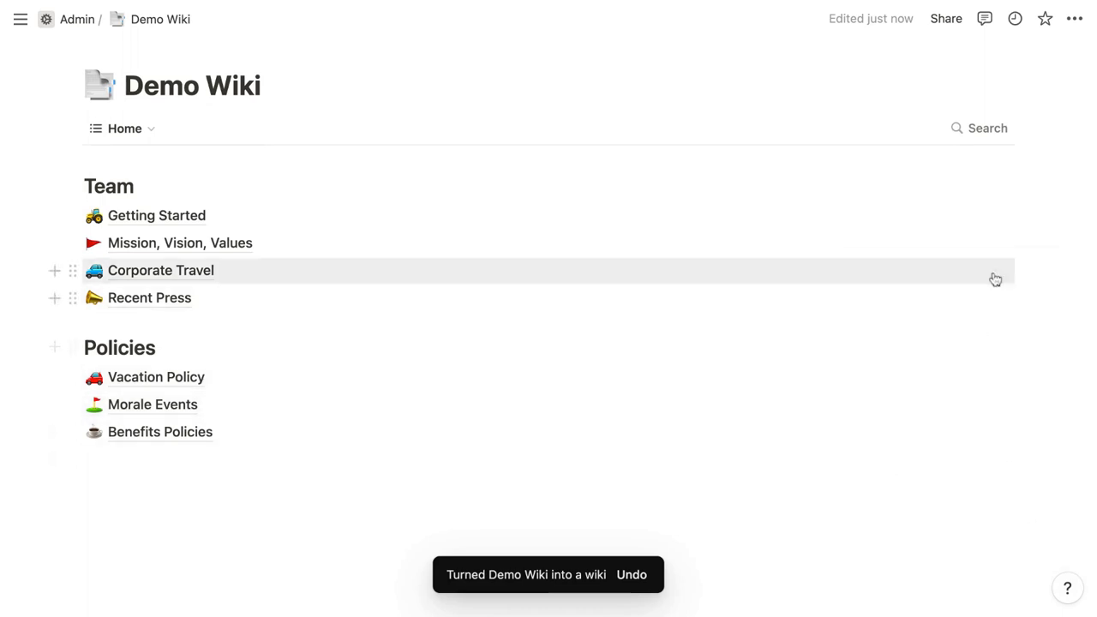
click(980, 126)
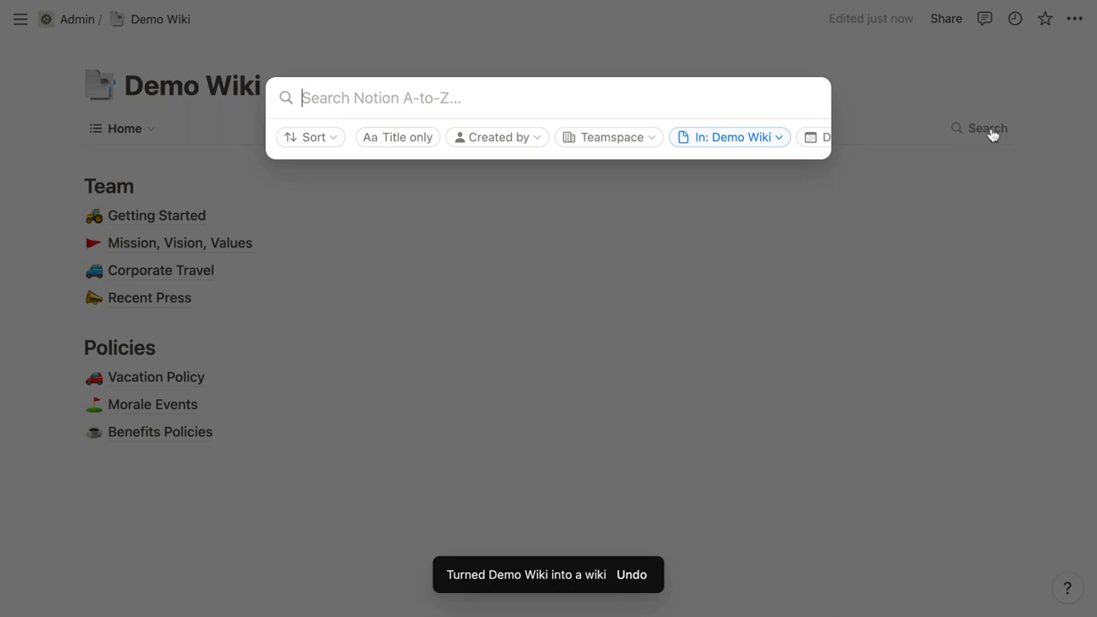
click(549, 96)
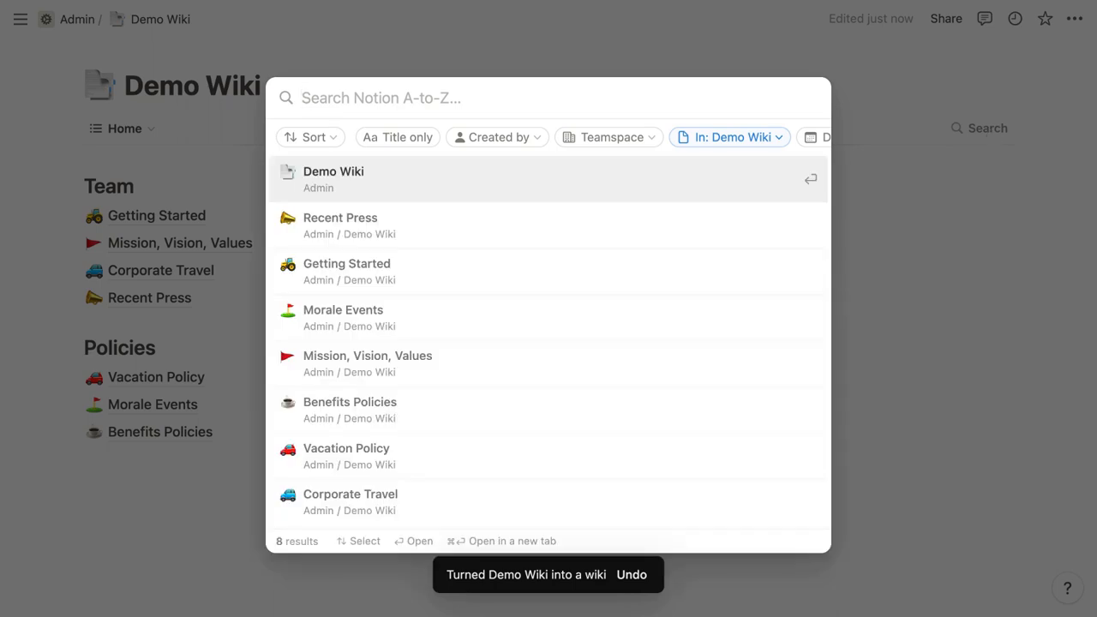
key(Escape)
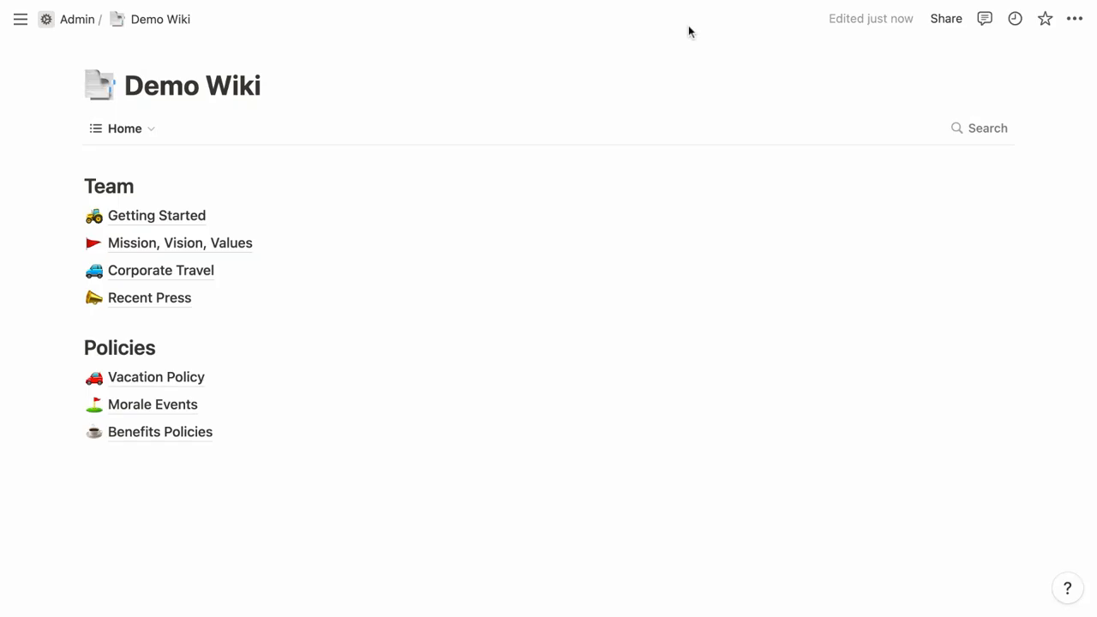
click(123, 128)
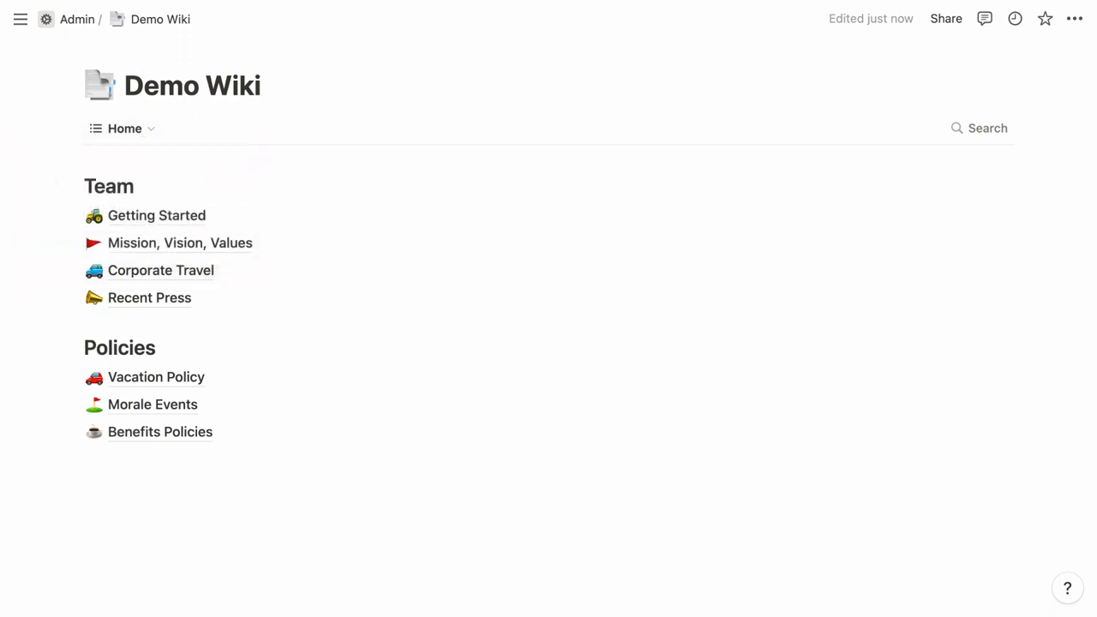
text(co)
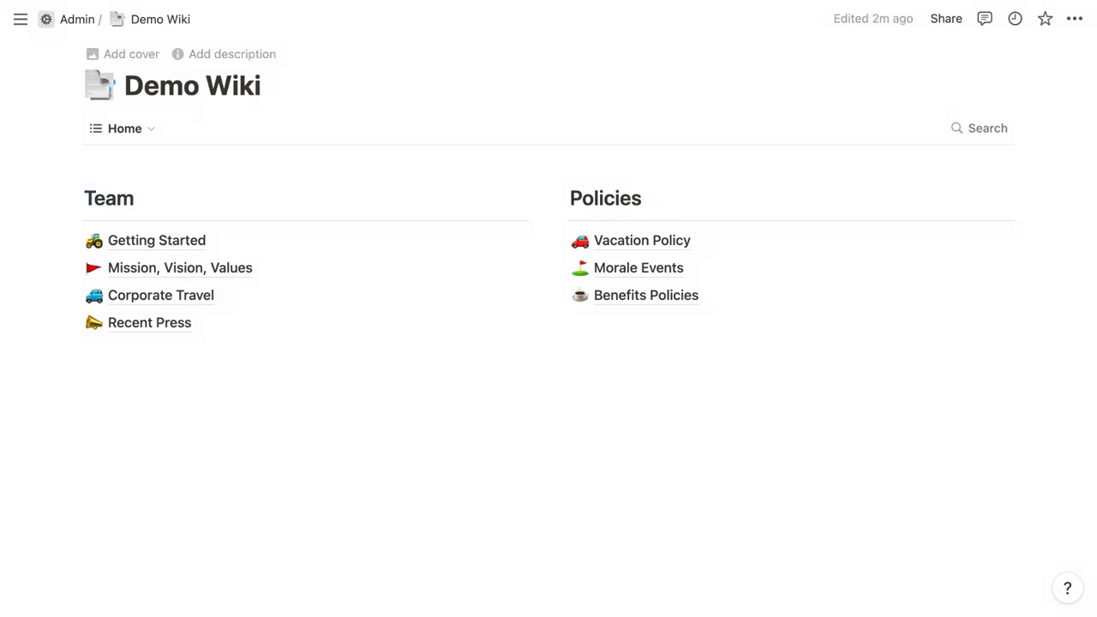
Switch Demo Wiki to the All pages view and review its view options
click(123, 129)
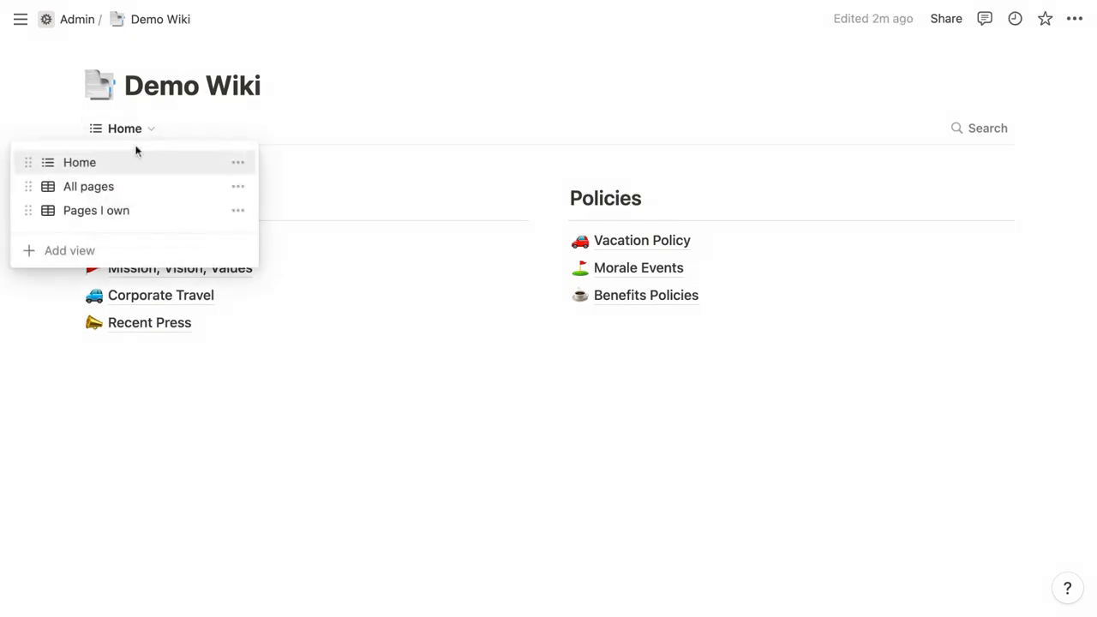
click(89, 185)
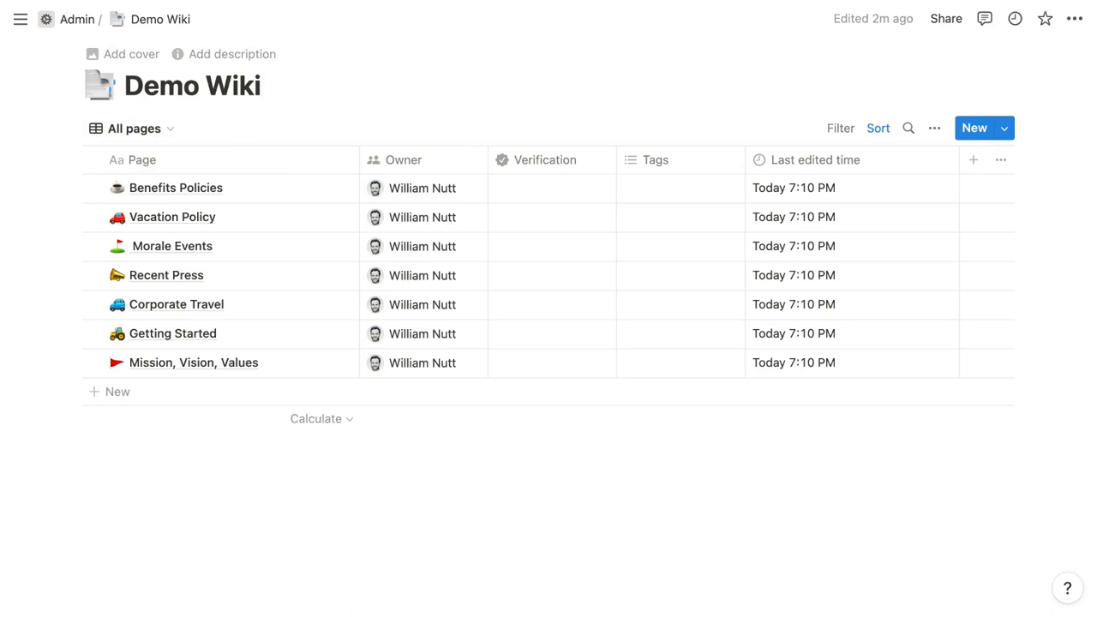
click(934, 127)
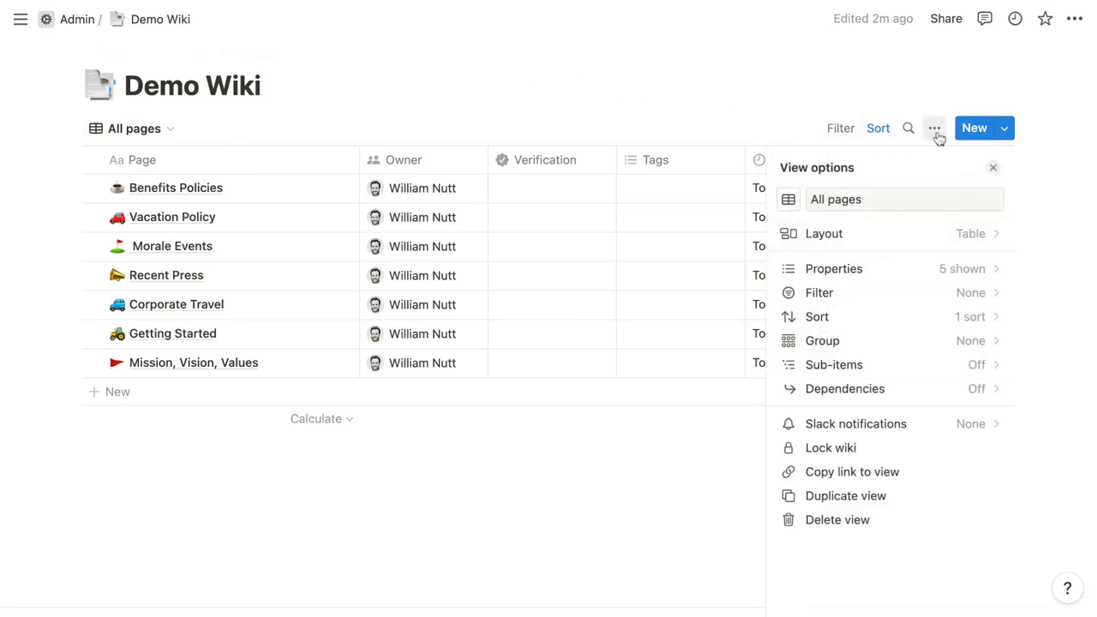
mouse_move(932, 161)
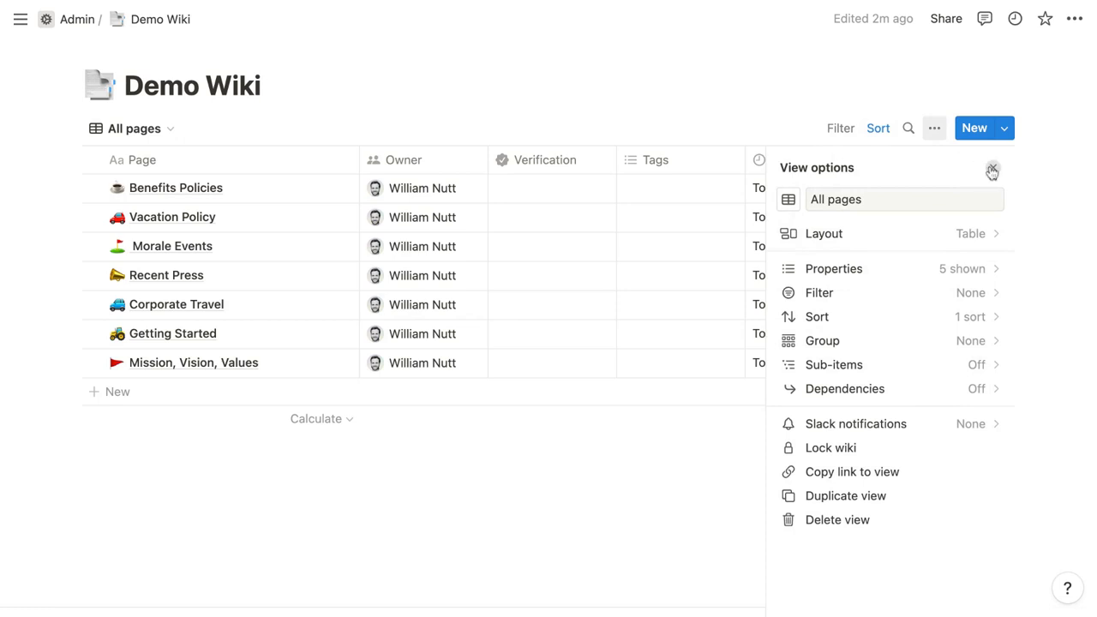
click(992, 172)
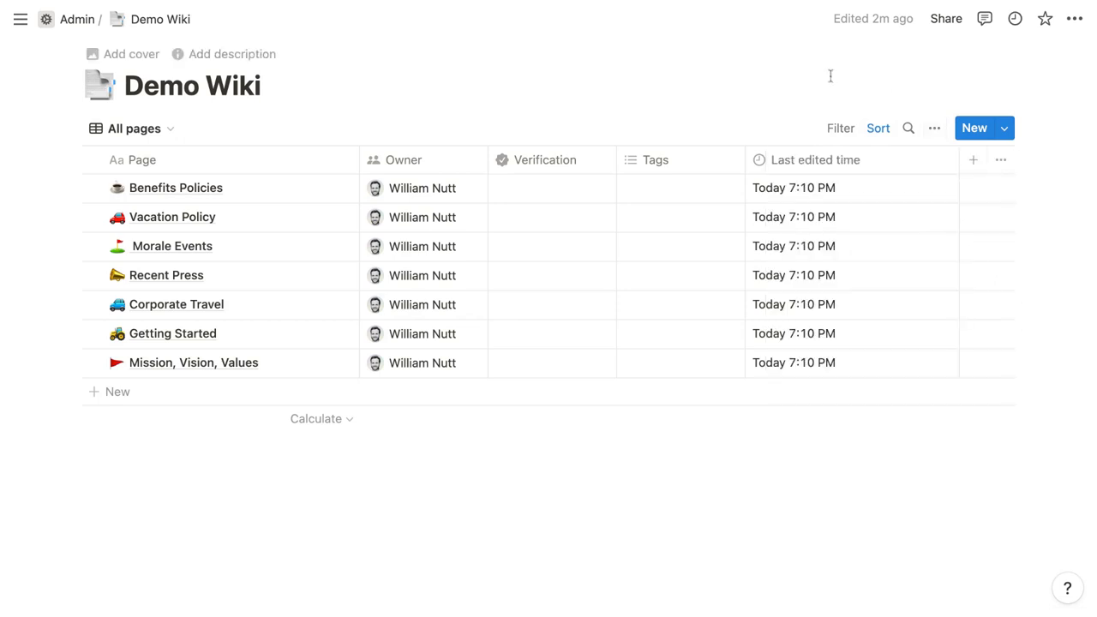
mouse_move(72, 116)
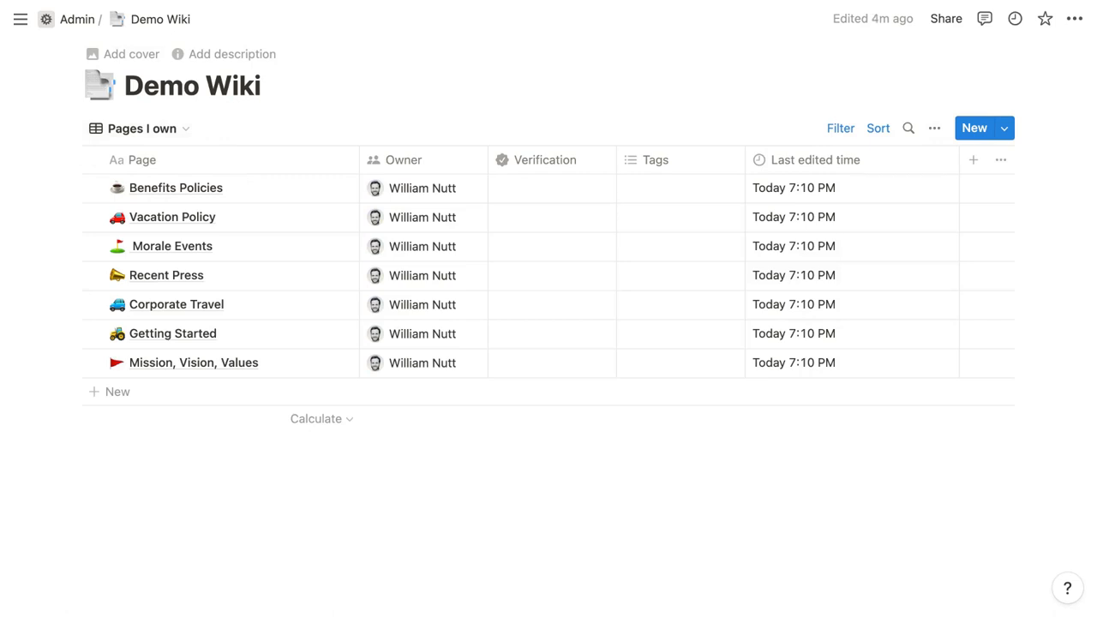
Start adding a new wiki property, then cancel the New property panel
click(973, 159)
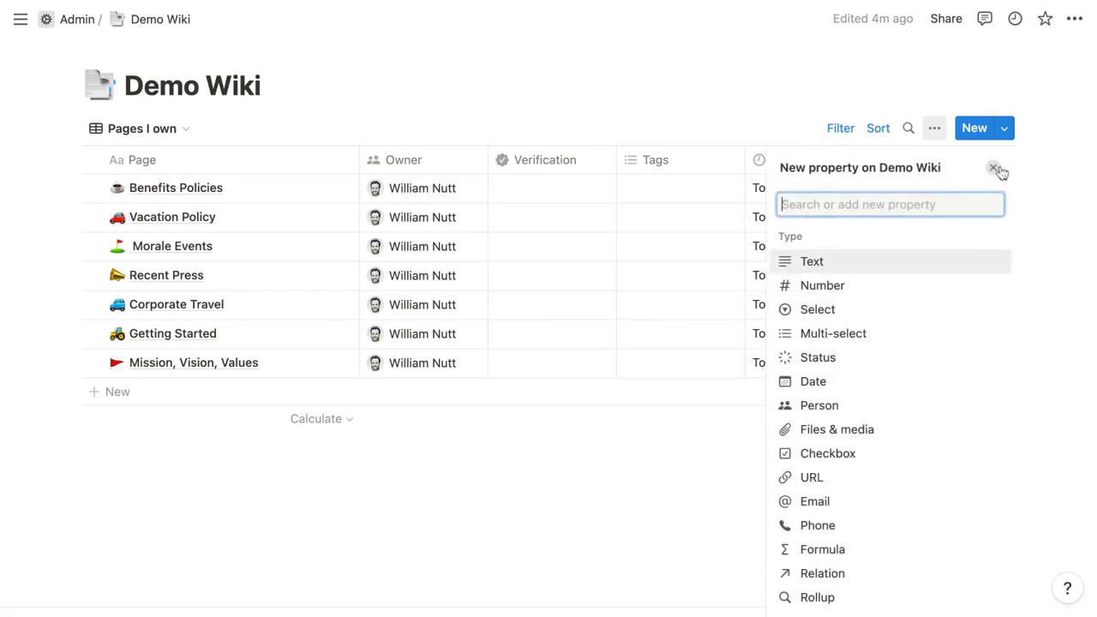
click(998, 168)
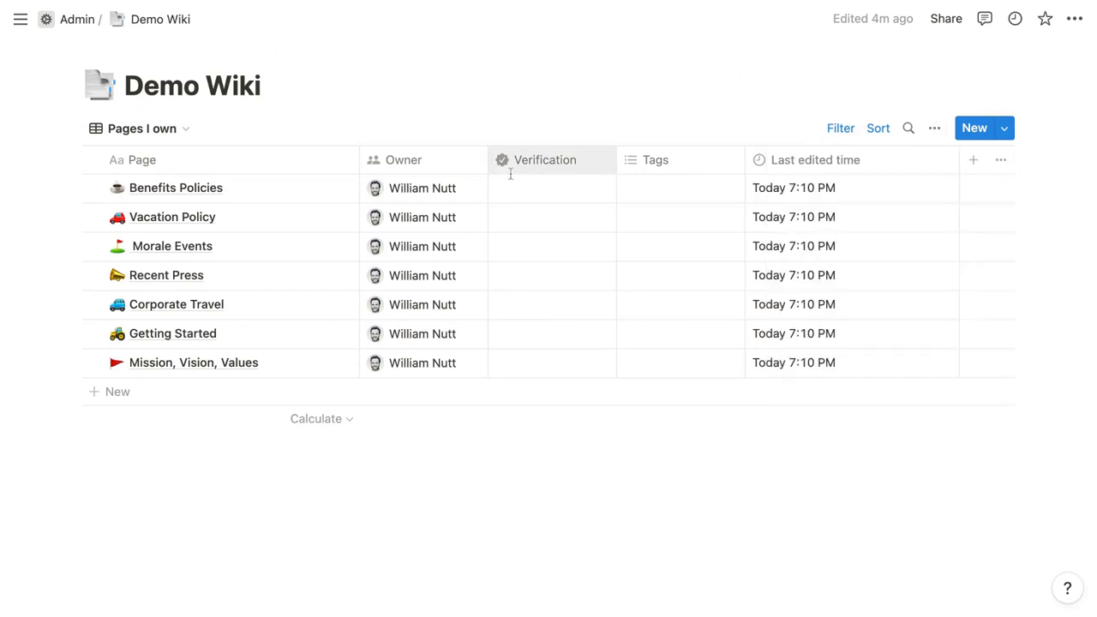
mouse_move(466, 188)
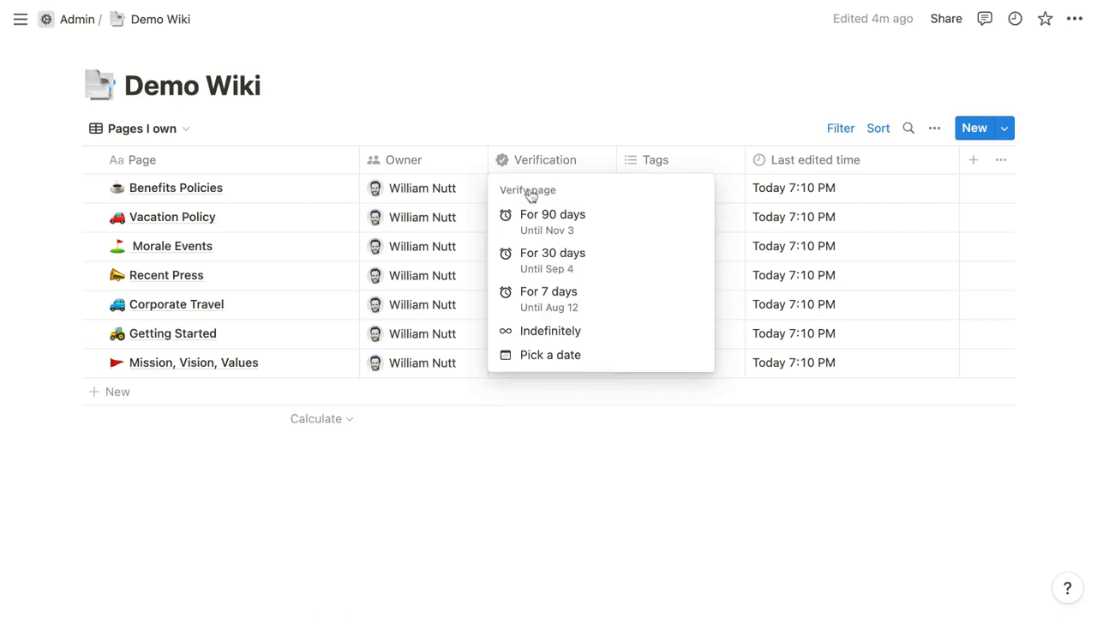
mouse_move(550, 355)
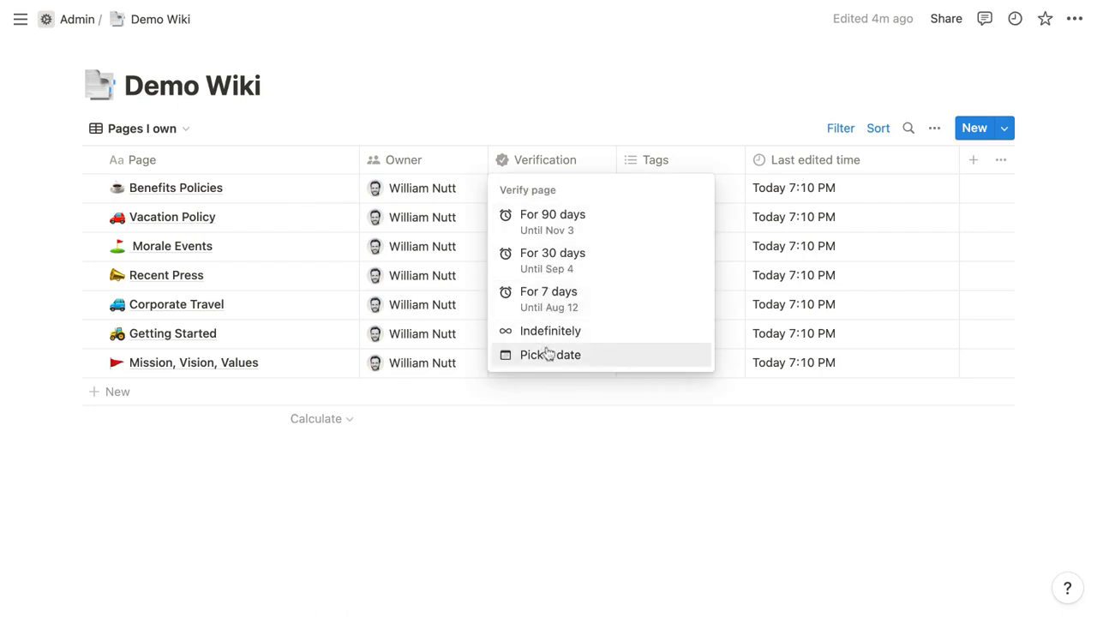
Verify Benefits Policies until a chosen date, widen the Verification column and show the page in side peek
click(550, 355)
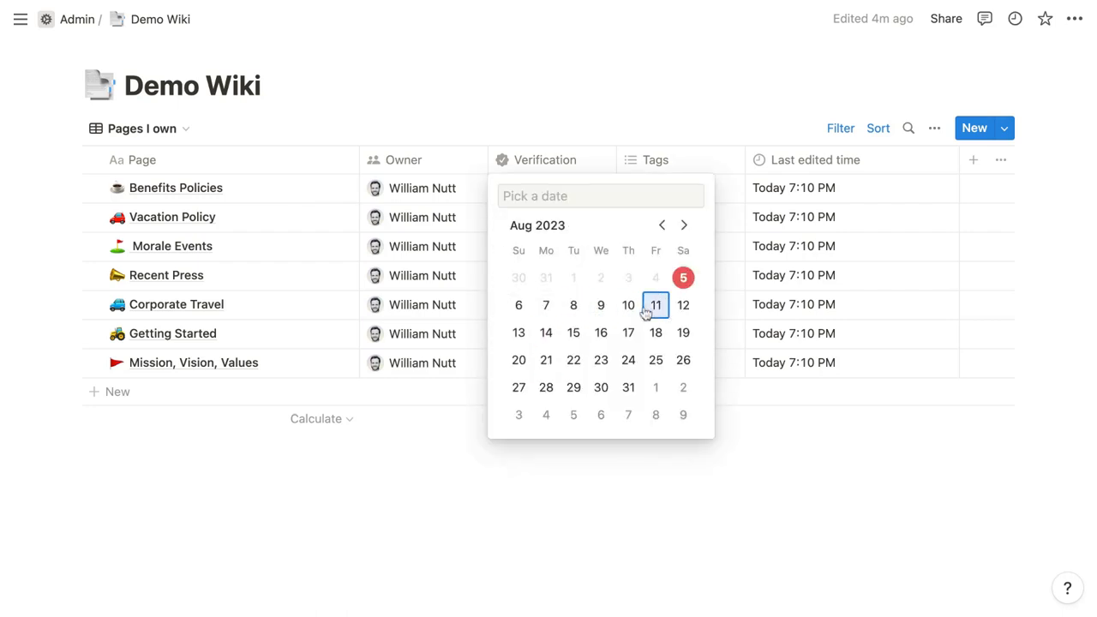
click(655, 305)
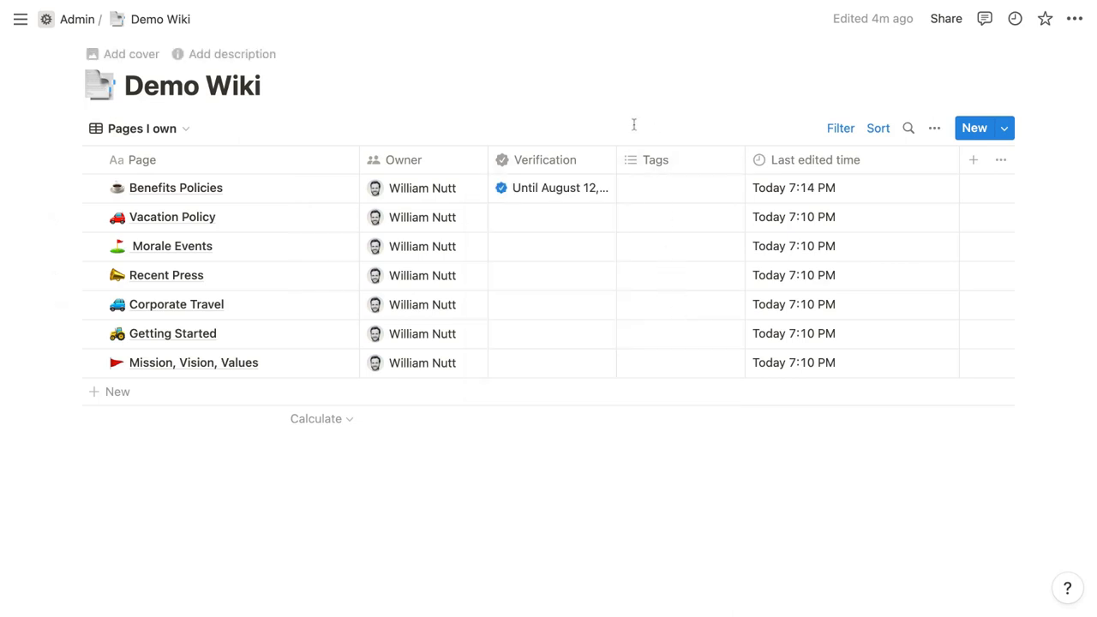
drag(610, 159, 651, 160)
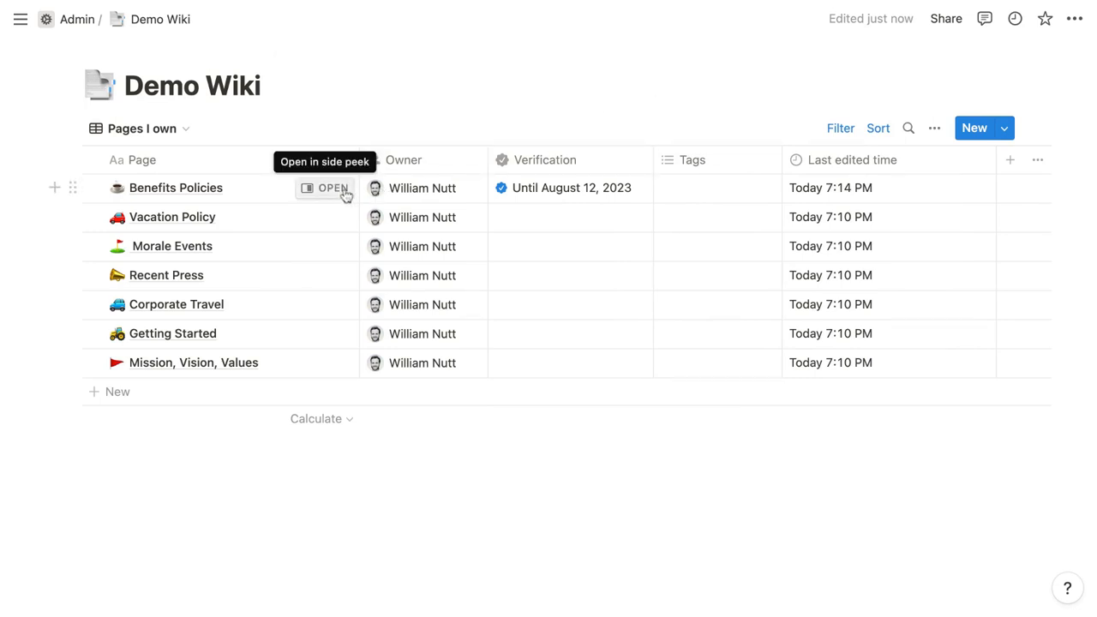
click(332, 186)
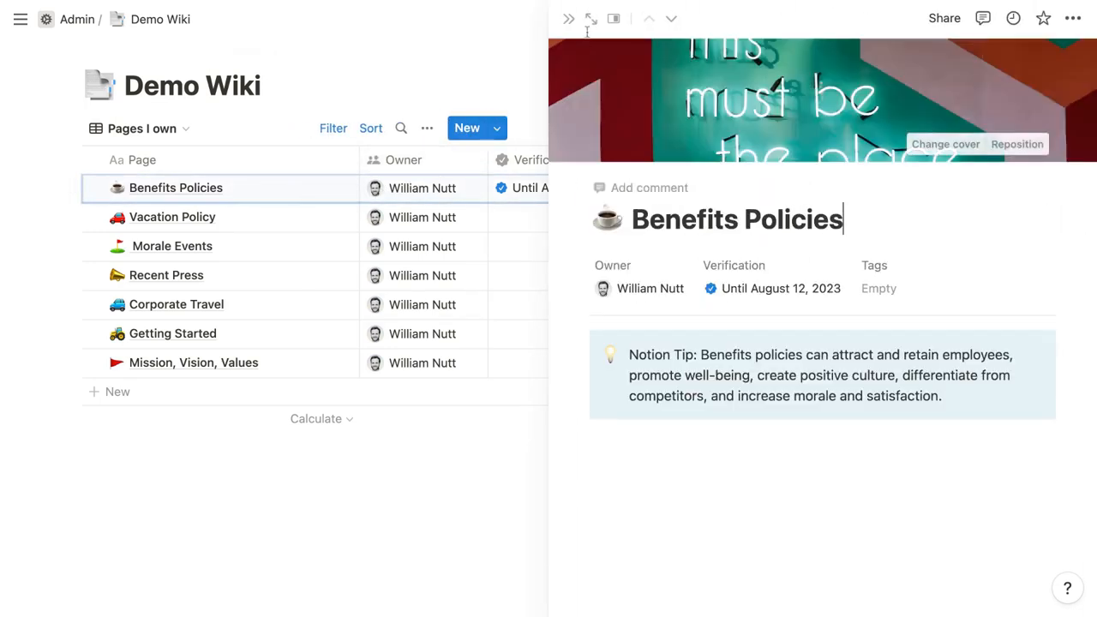
Close the side peek to return to the wiki table
click(589, 17)
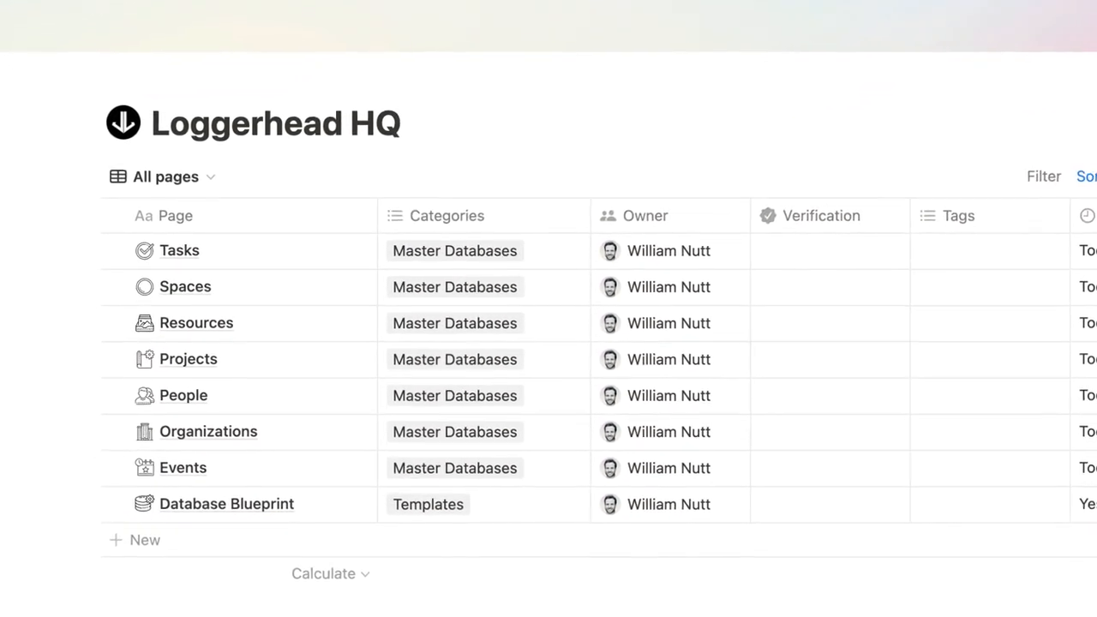
Show the Resources database from the Loggerhead HQ All pages list
click(195, 322)
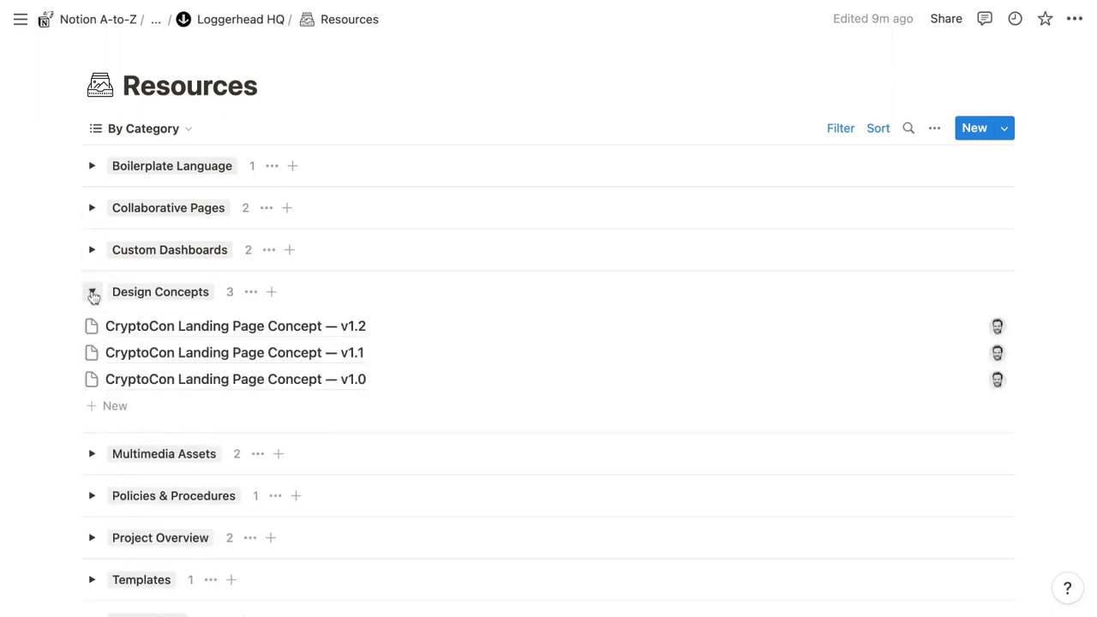
Collapse the Design Concepts group and expand Multimedia Assets instead
click(92, 291)
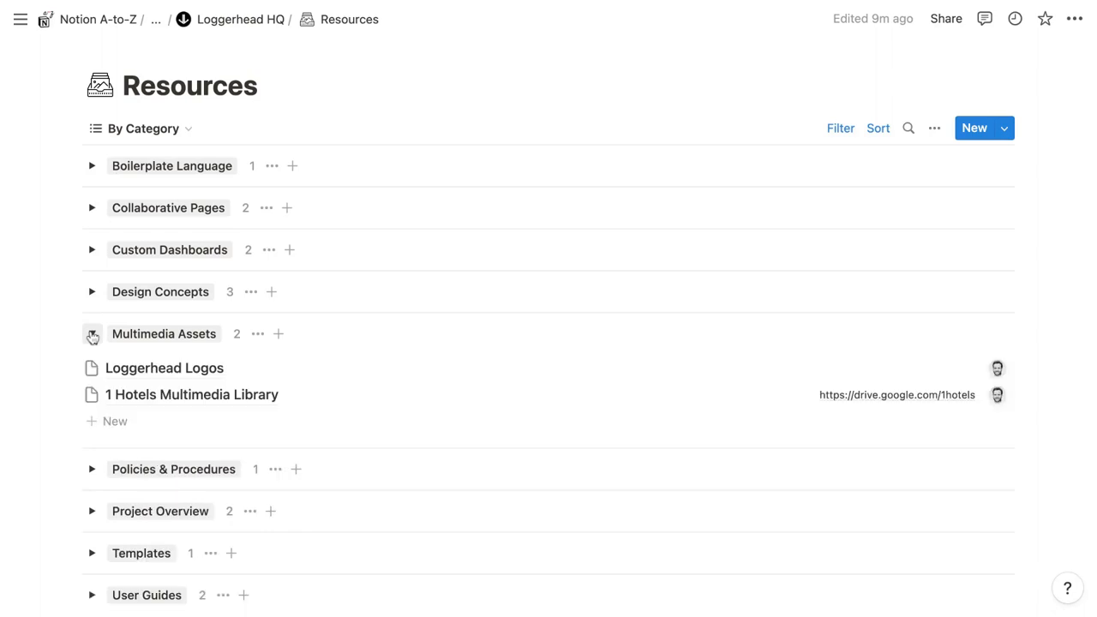
click(92, 332)
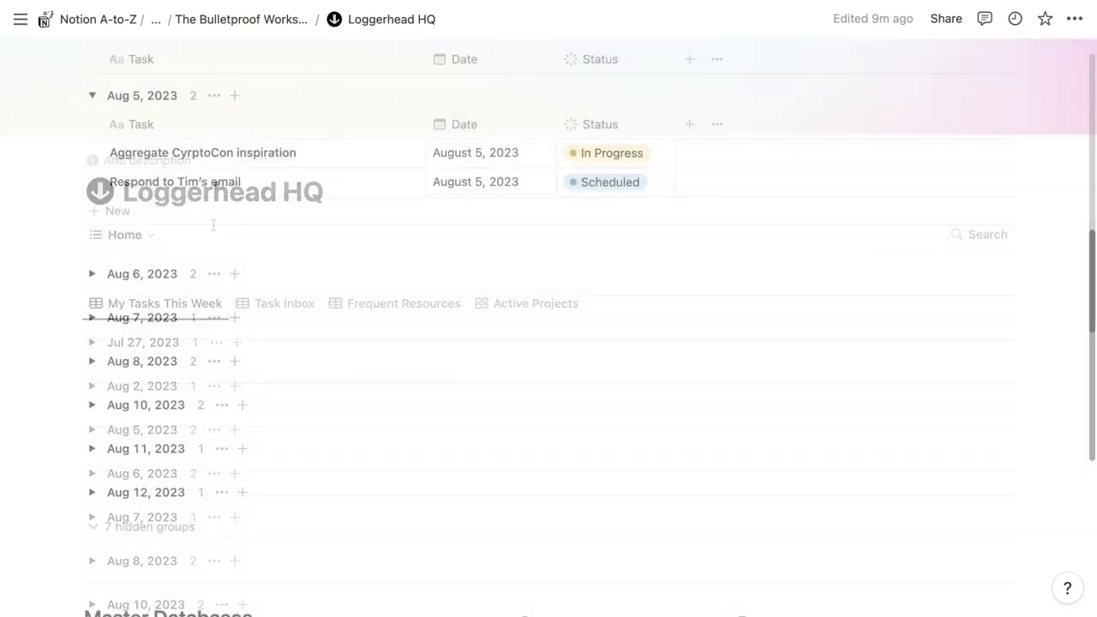
Switch Loggerhead HQ to the All pages view and create a new blank page
scroll(down, 3)
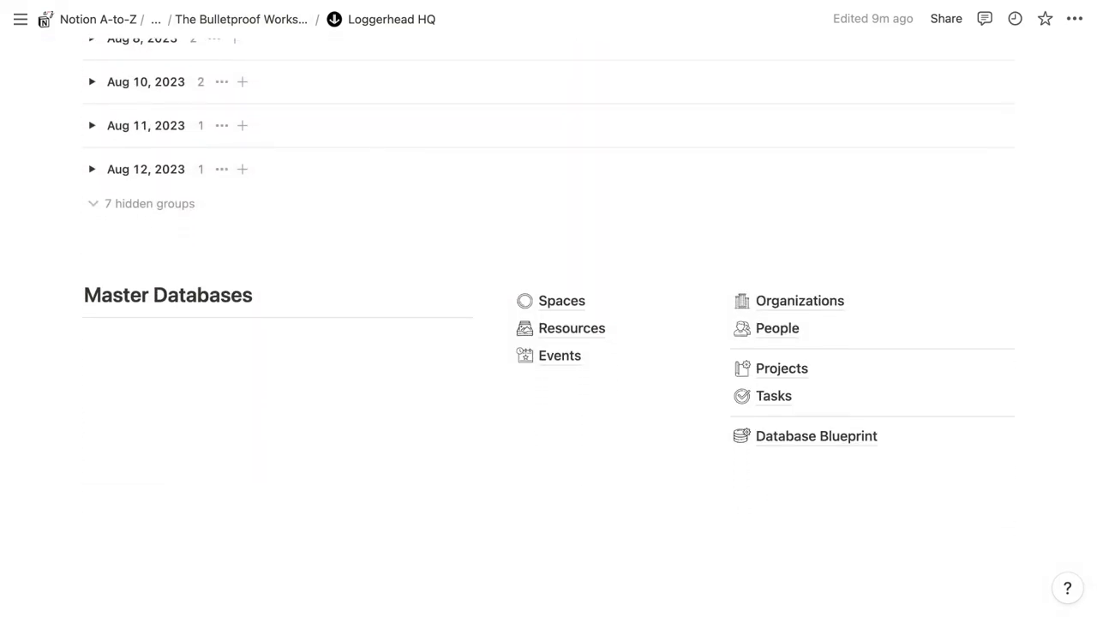
scroll(up, 3)
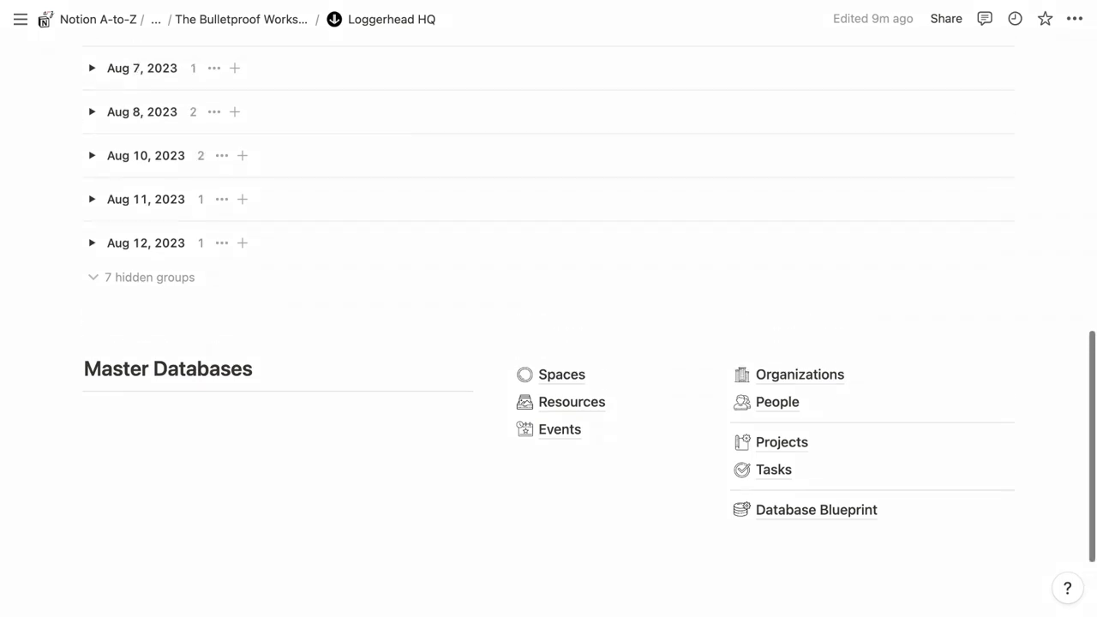
click(123, 176)
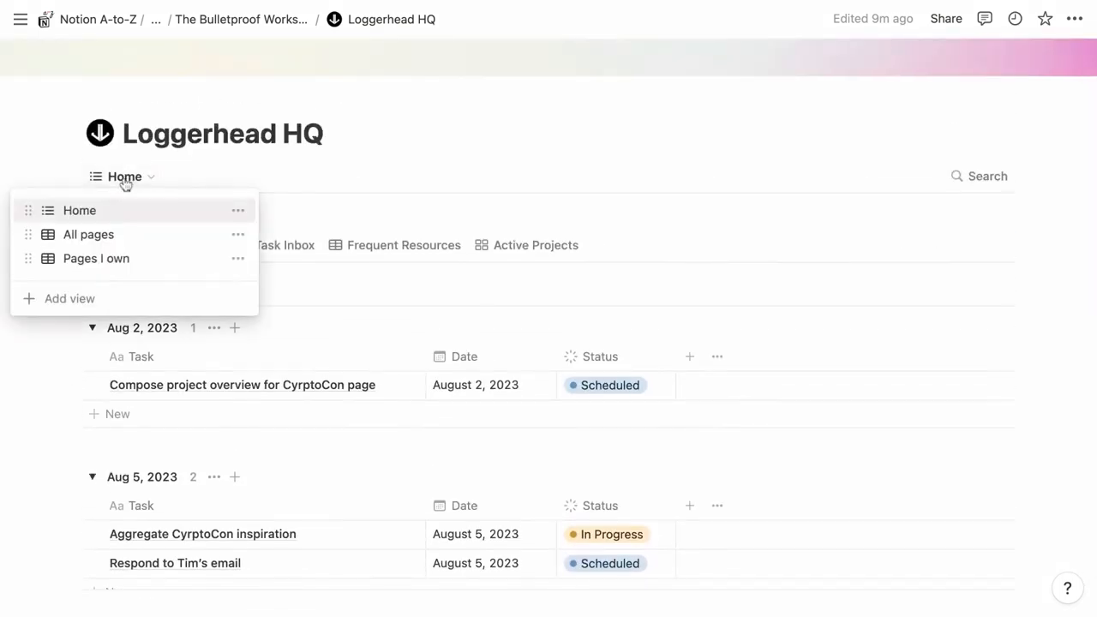
click(89, 233)
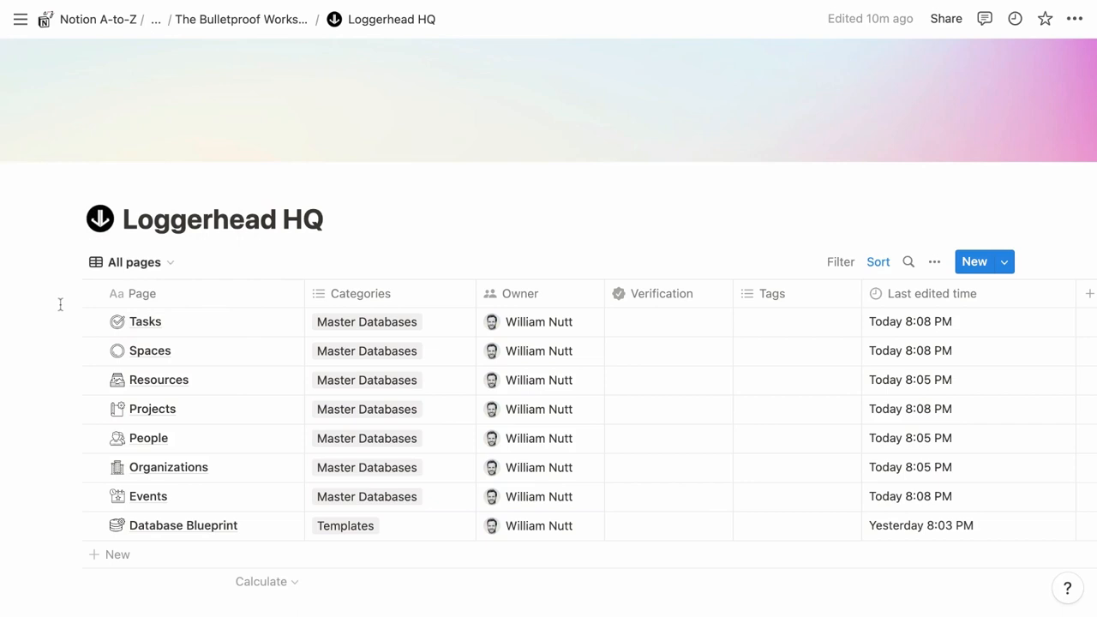
mouse_move(171, 323)
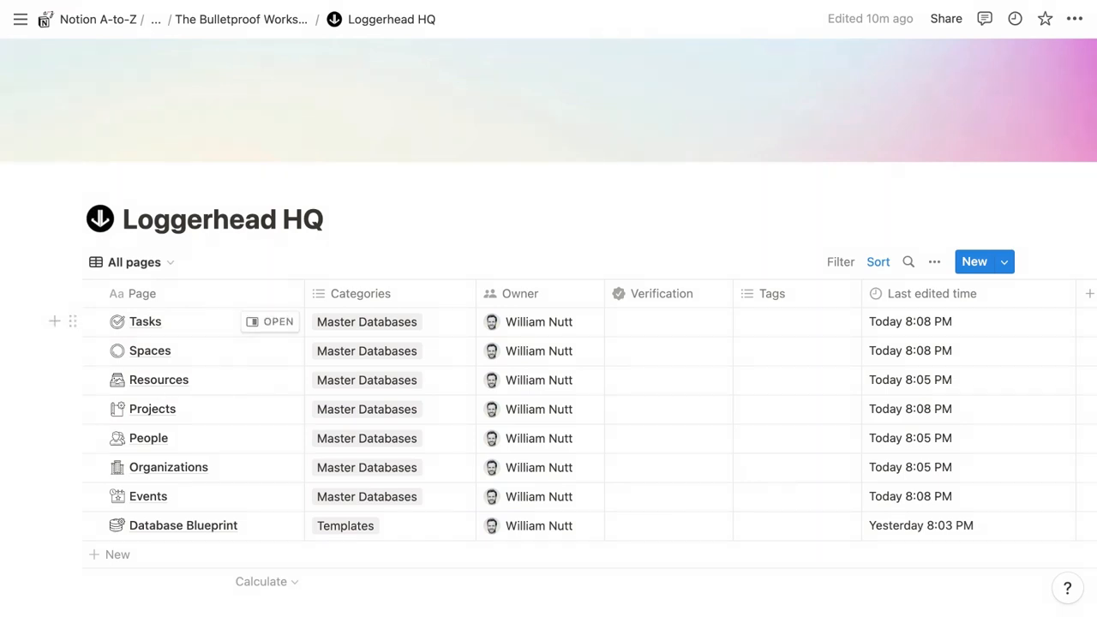
click(974, 261)
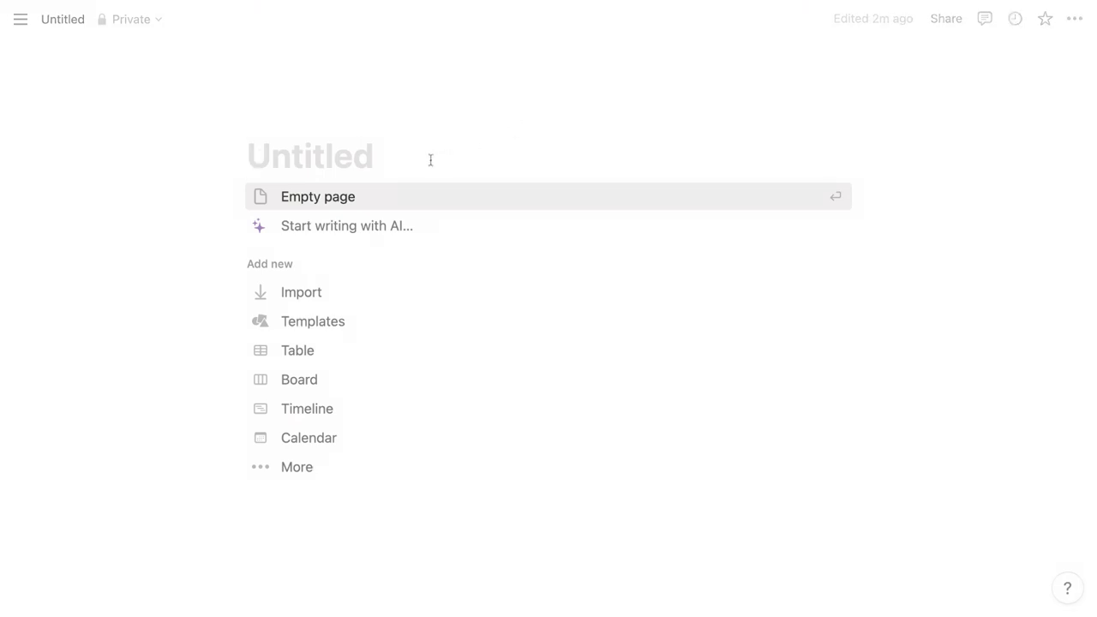
Title the new page 'Resources', make it a table database named Database Blueprint, and return to Resources
click(310, 156)
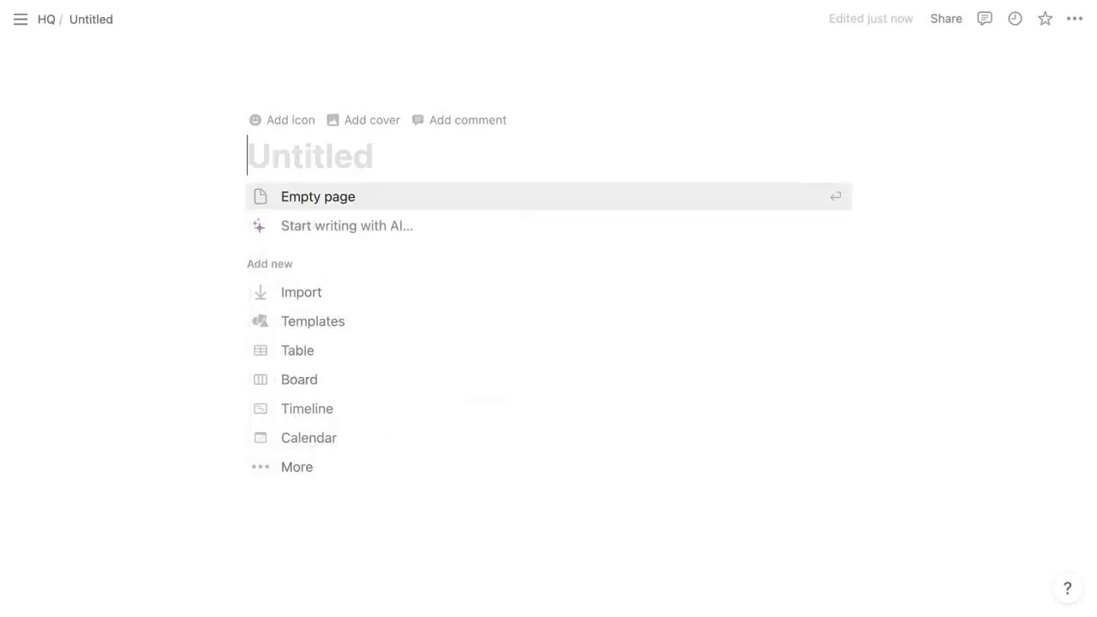
text(Resources)
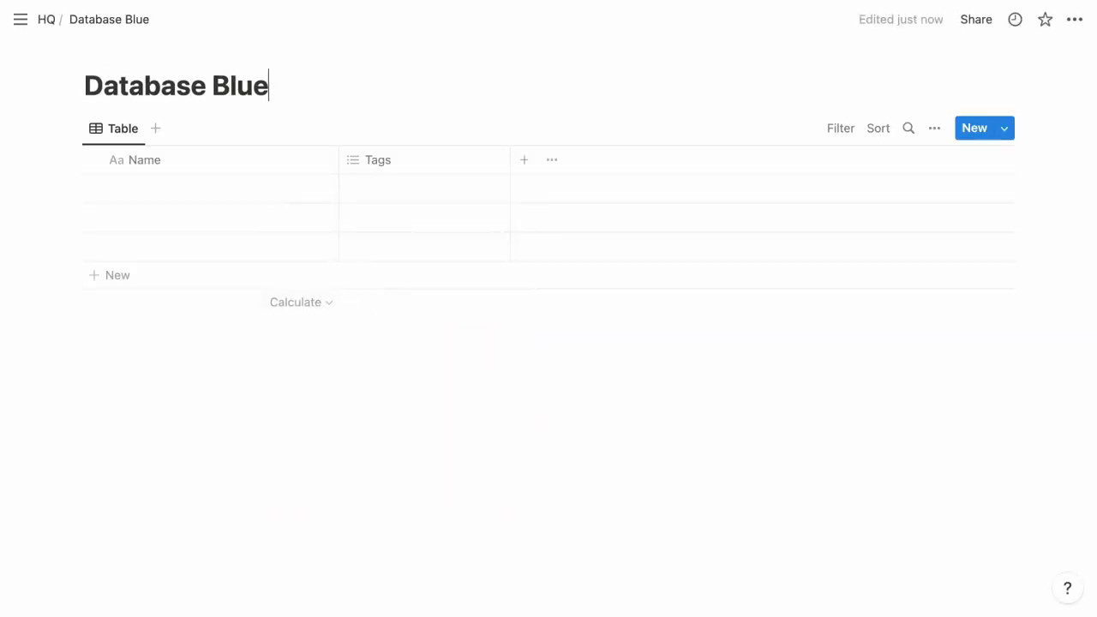
click(46, 19)
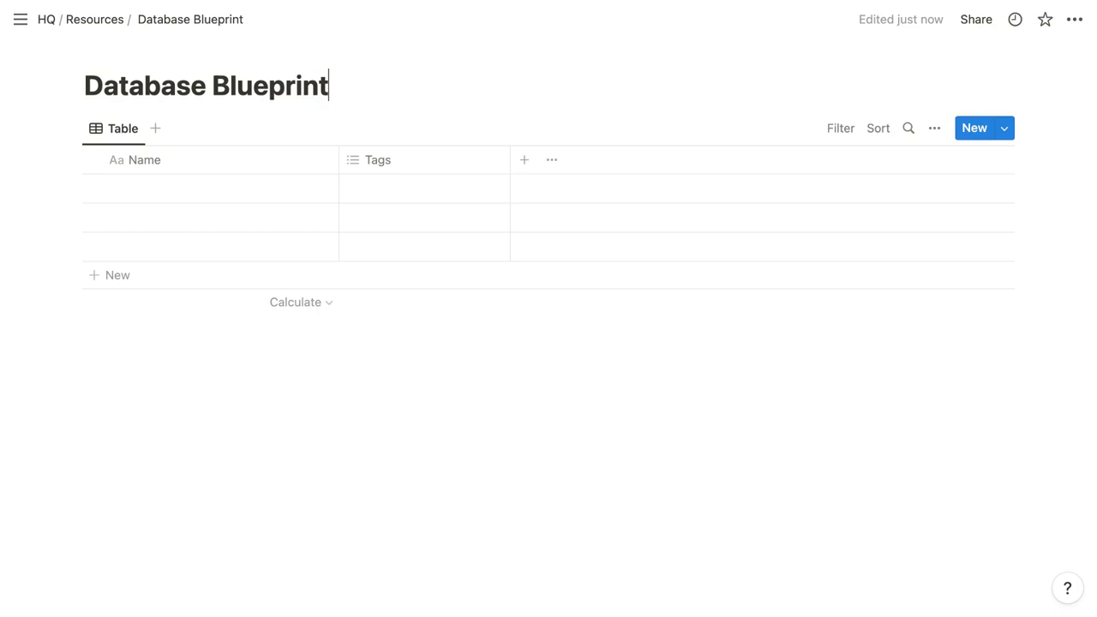
click(1073, 19)
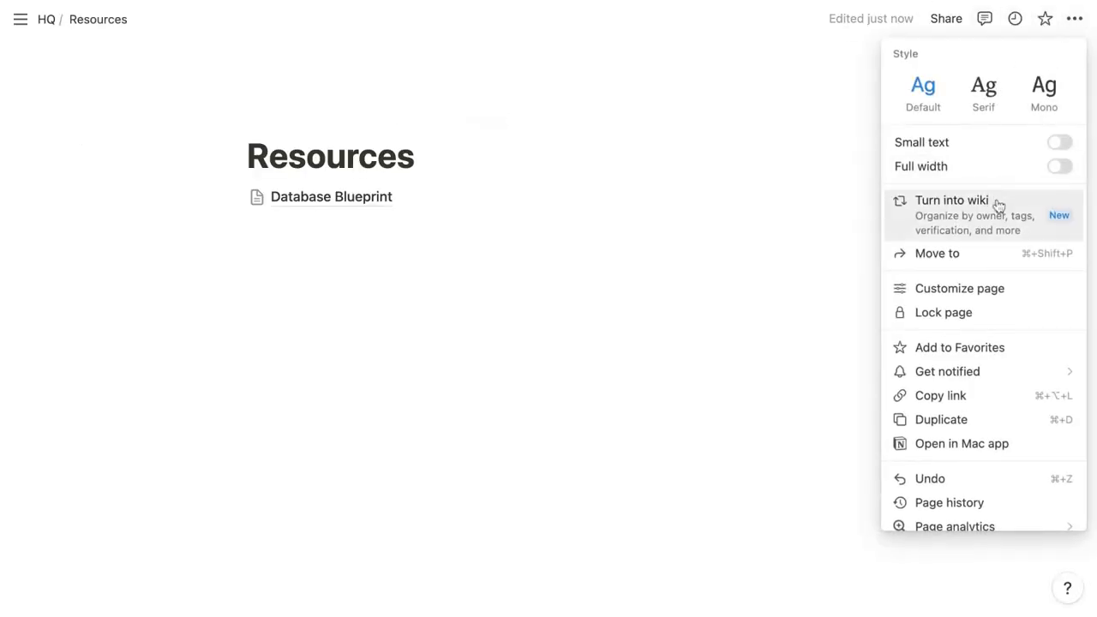
Turn the page into a wiki, check Resources, return to HQ and go to the Wiki Starter page
click(951, 199)
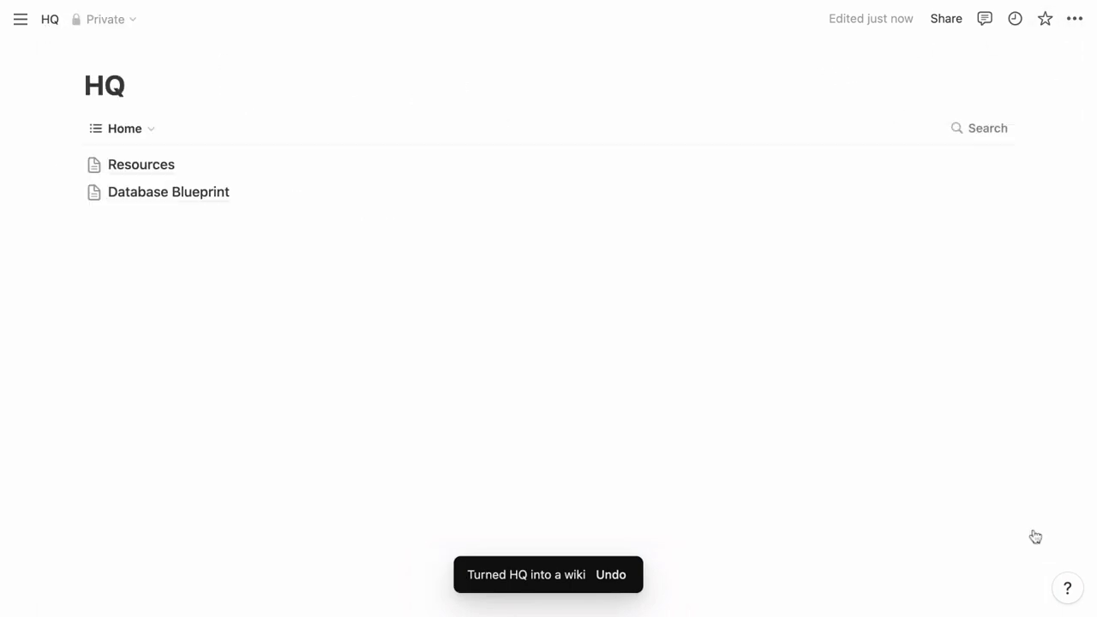
click(140, 165)
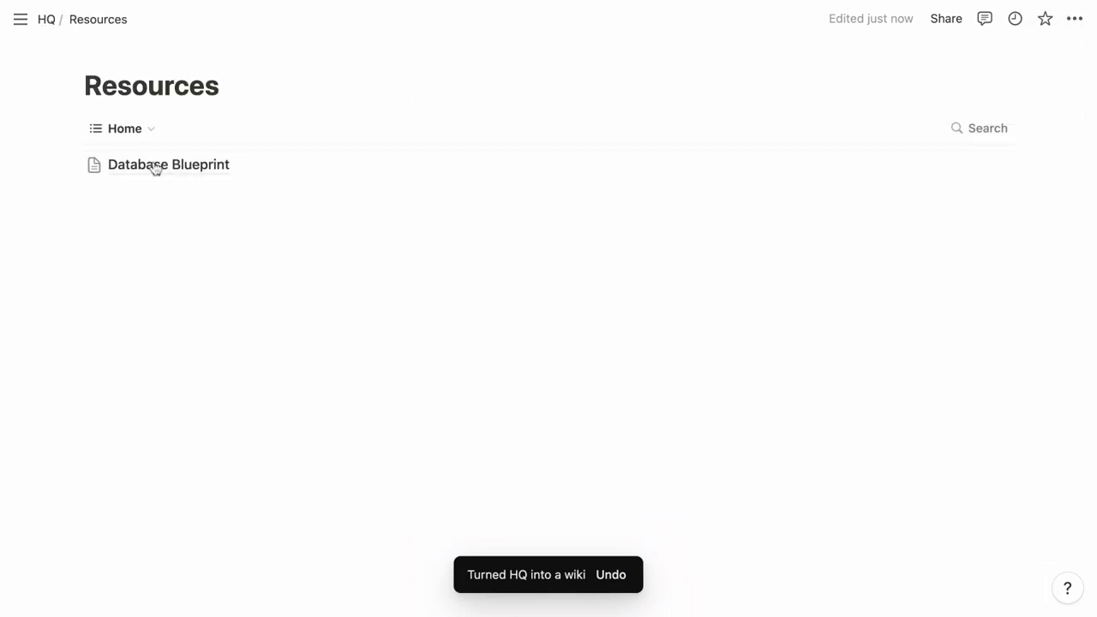
click(47, 18)
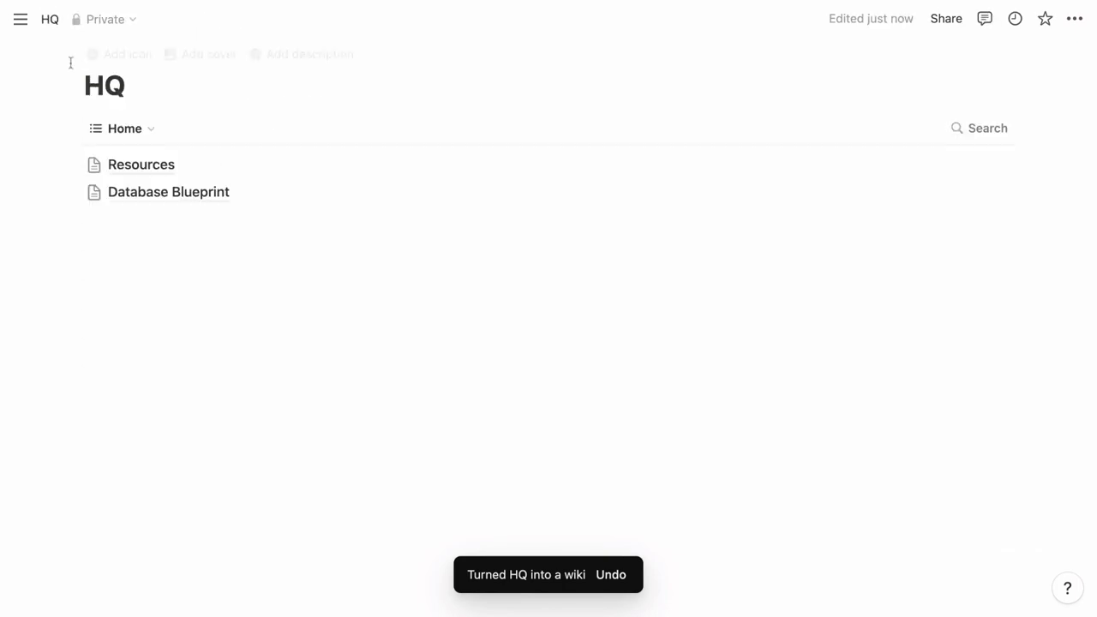
click(168, 192)
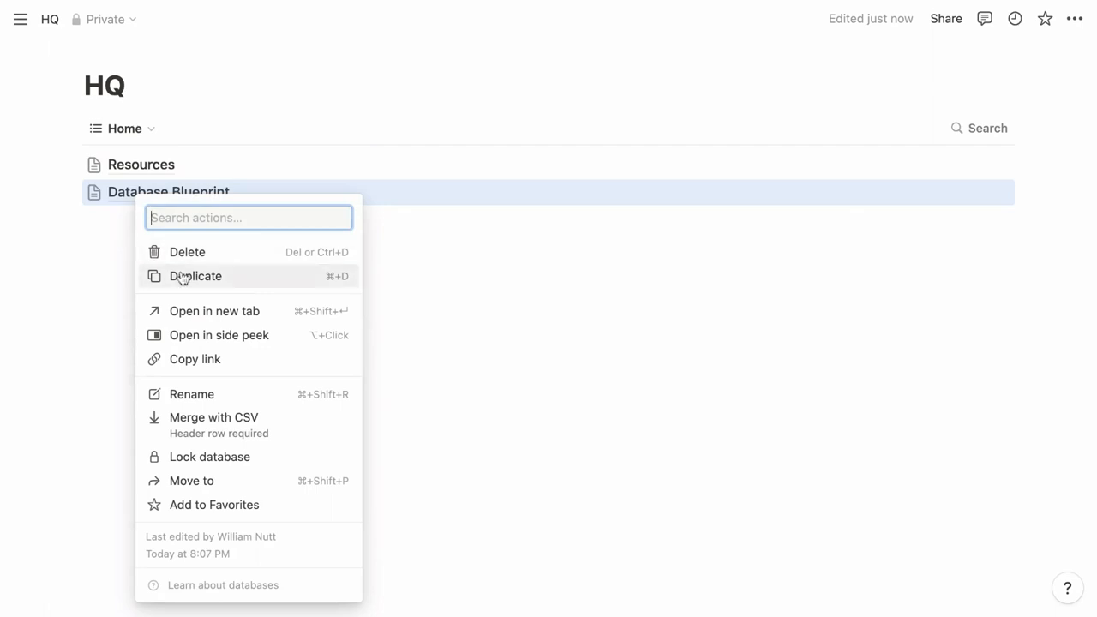
click(196, 274)
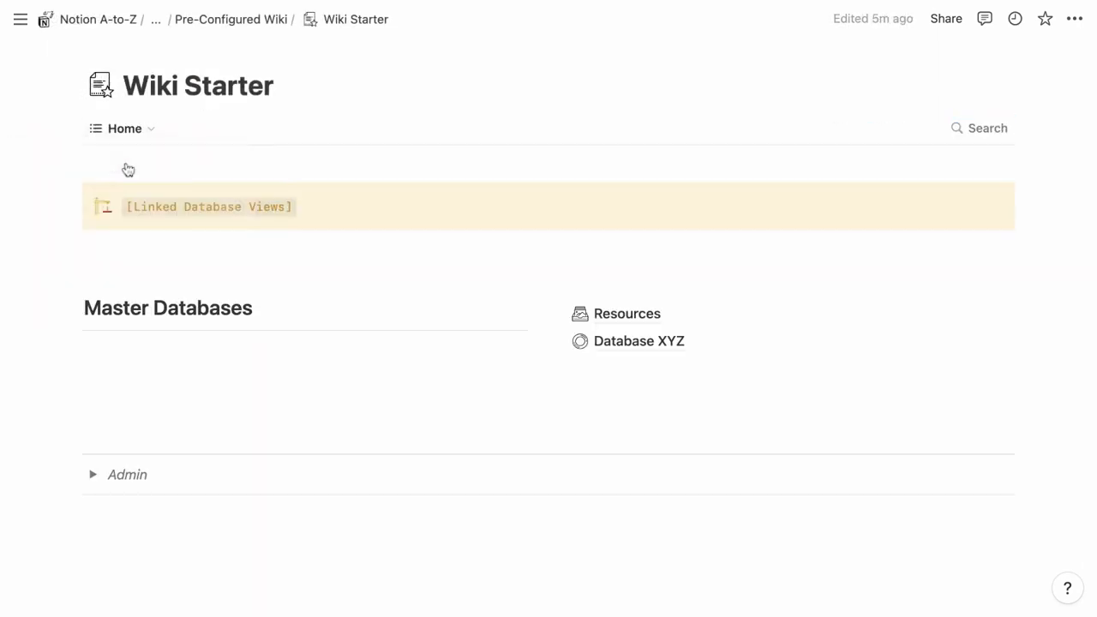
Go to Loggerhead HQ and scroll down to its Master Databases links
click(627, 312)
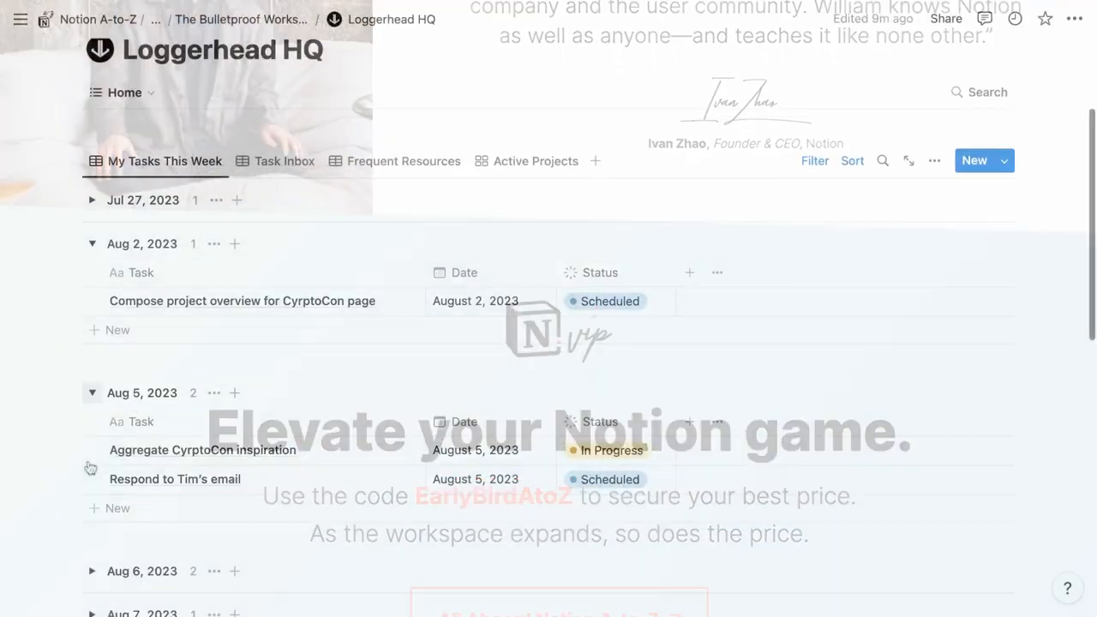
scroll(down, 3)
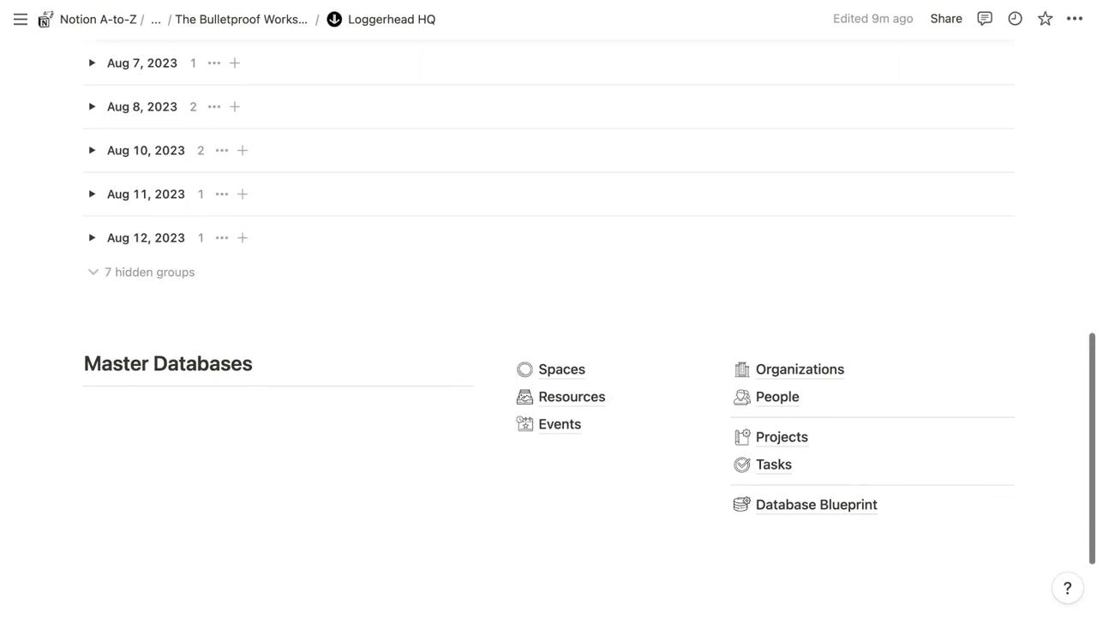
scroll(down, 3)
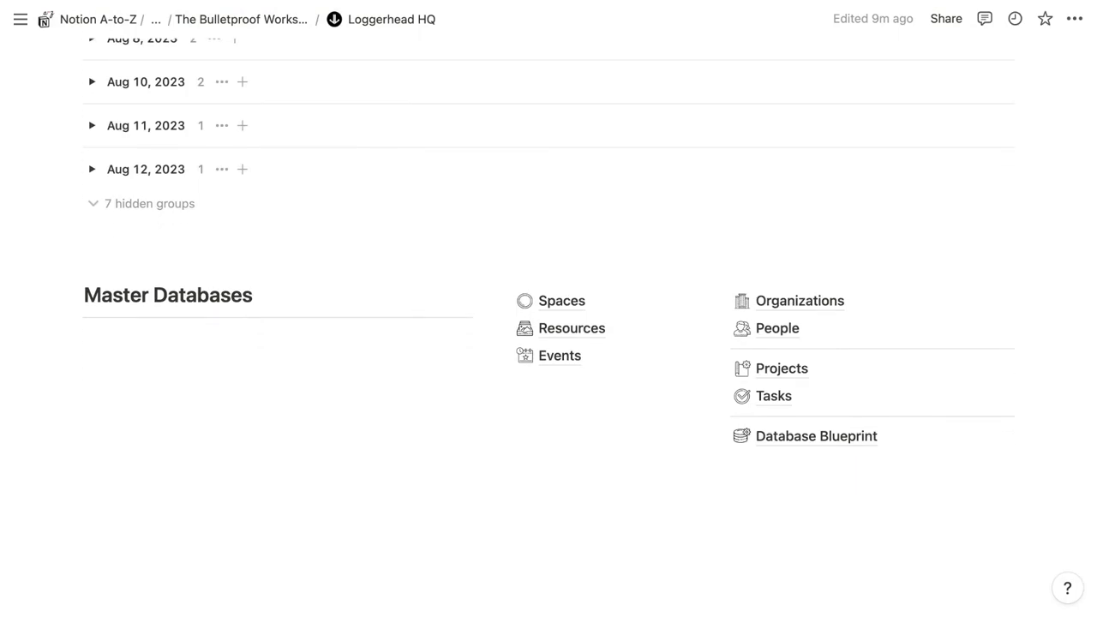